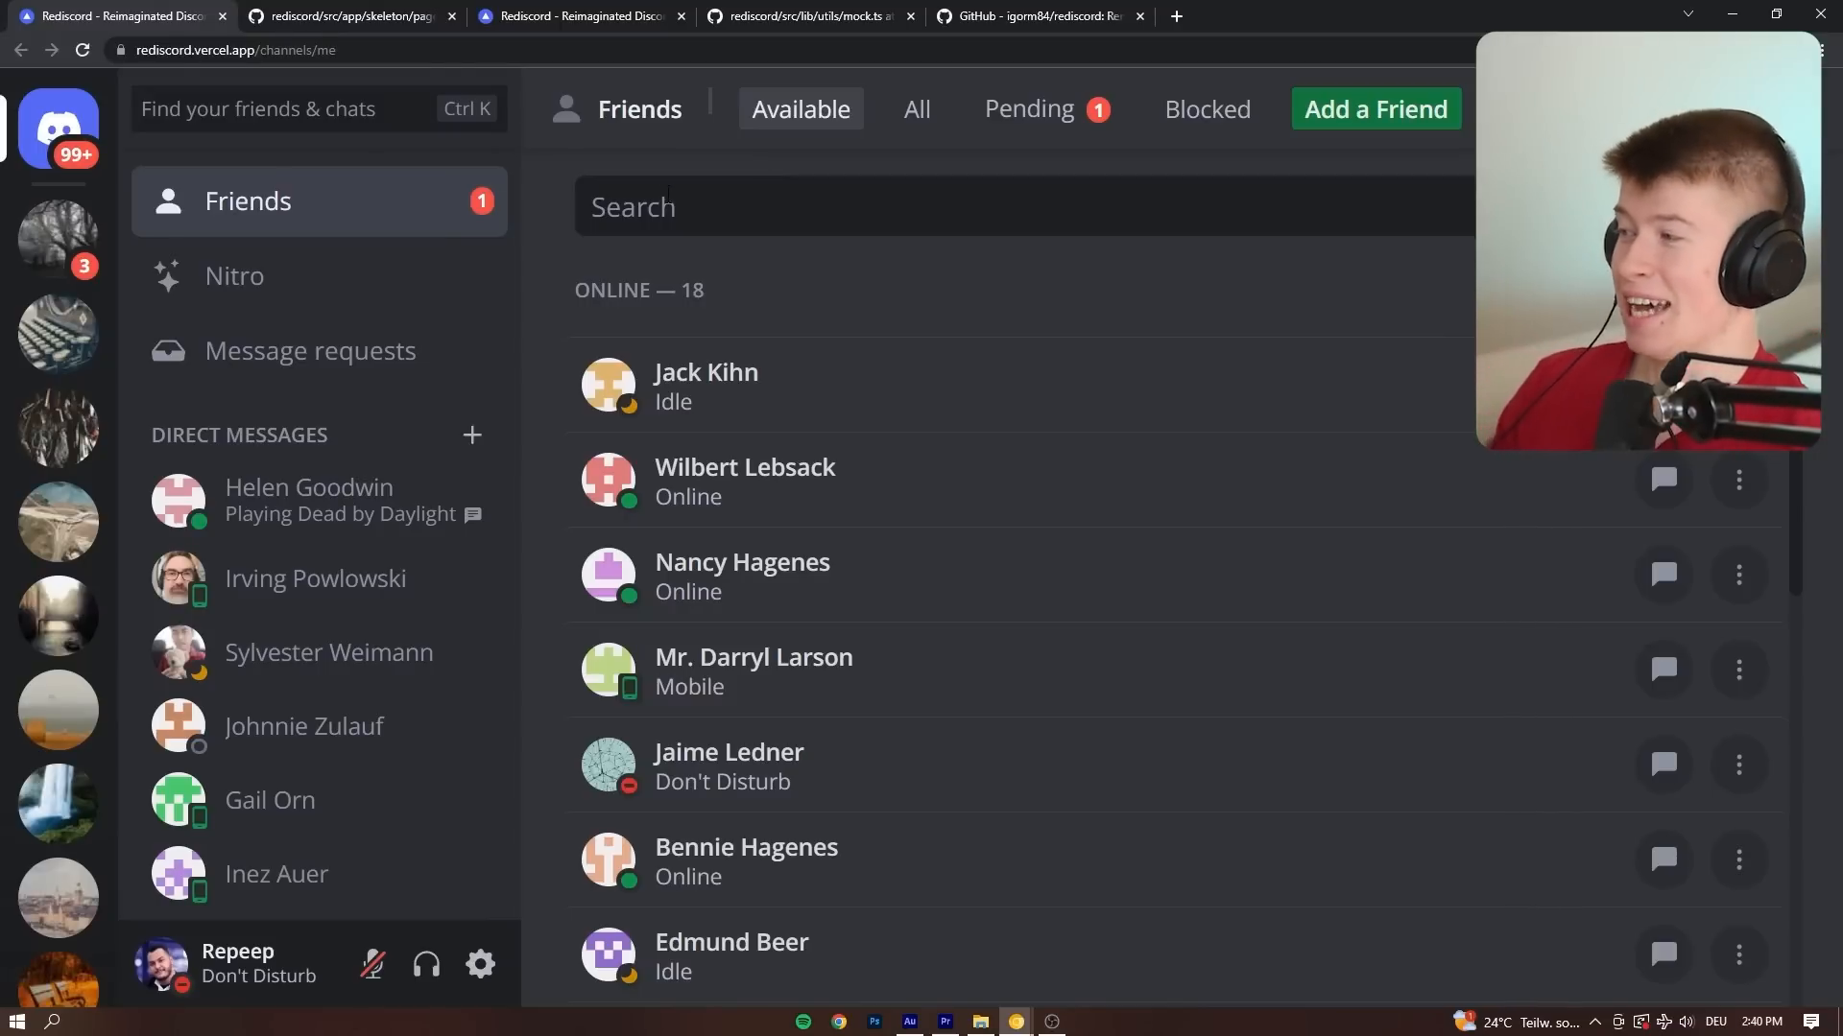
mouse_move(1027, 109)
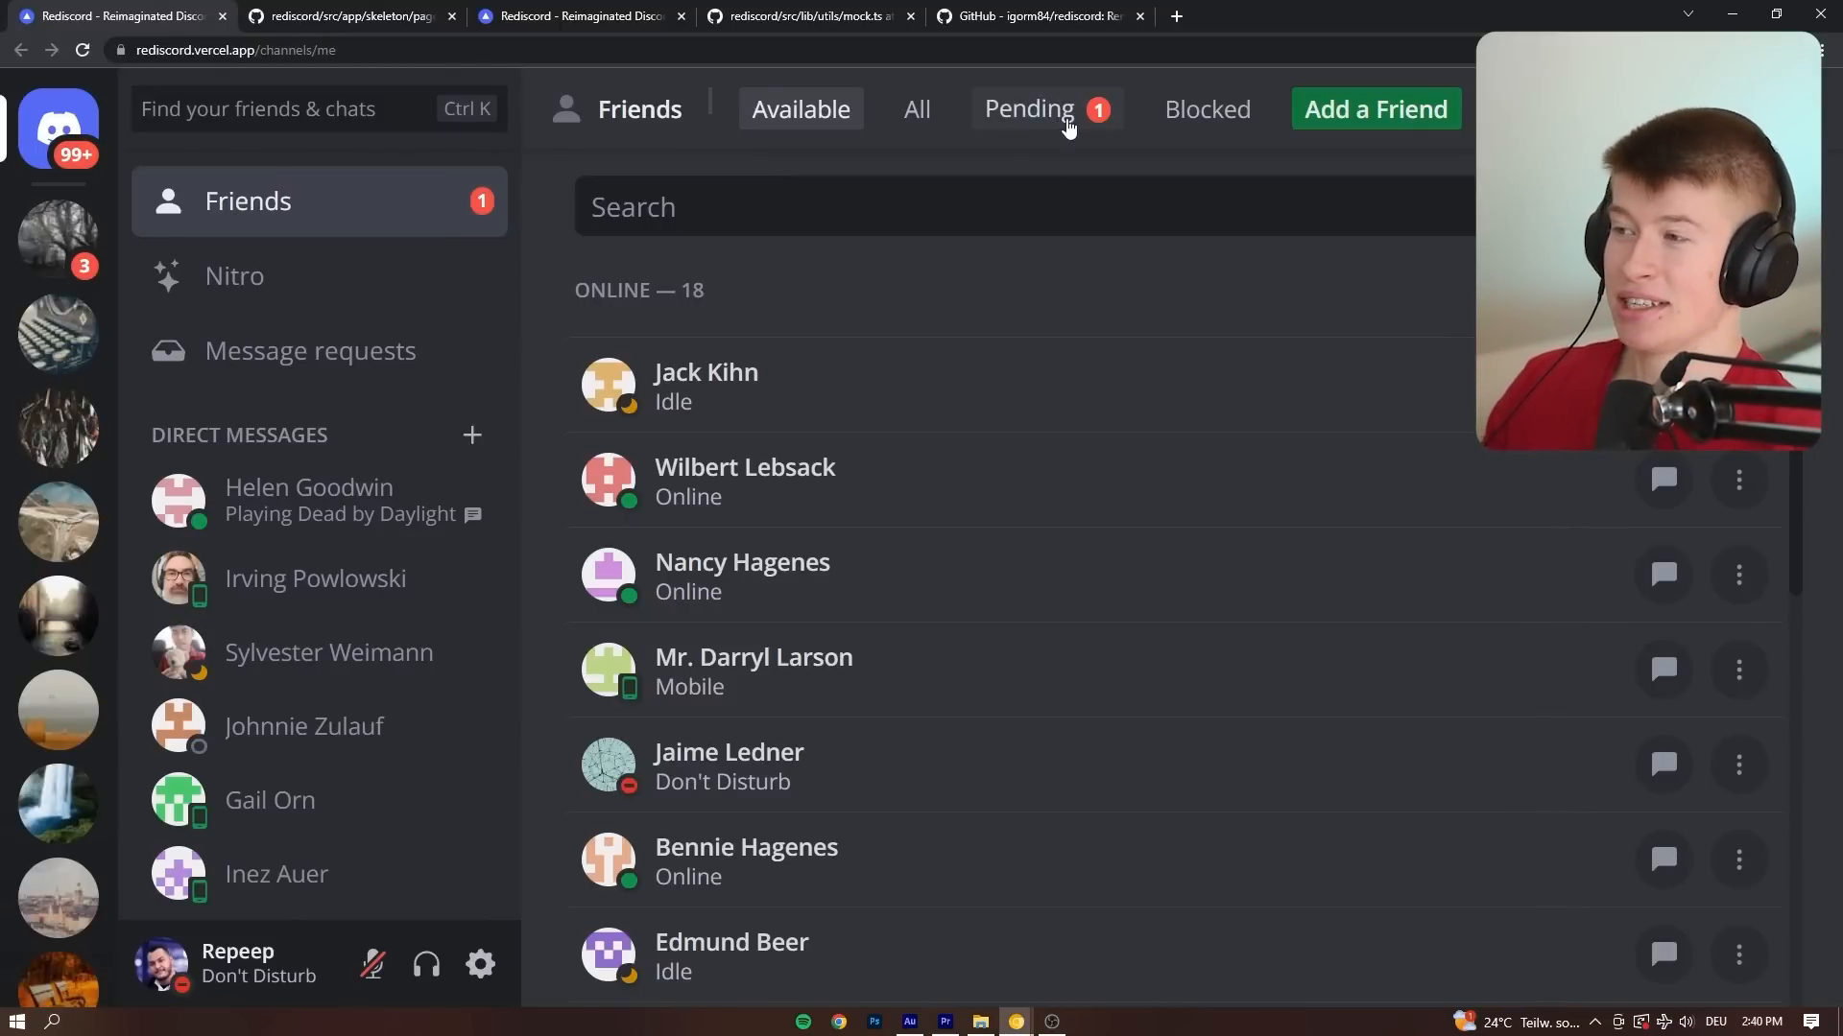
mouse_move(169, 201)
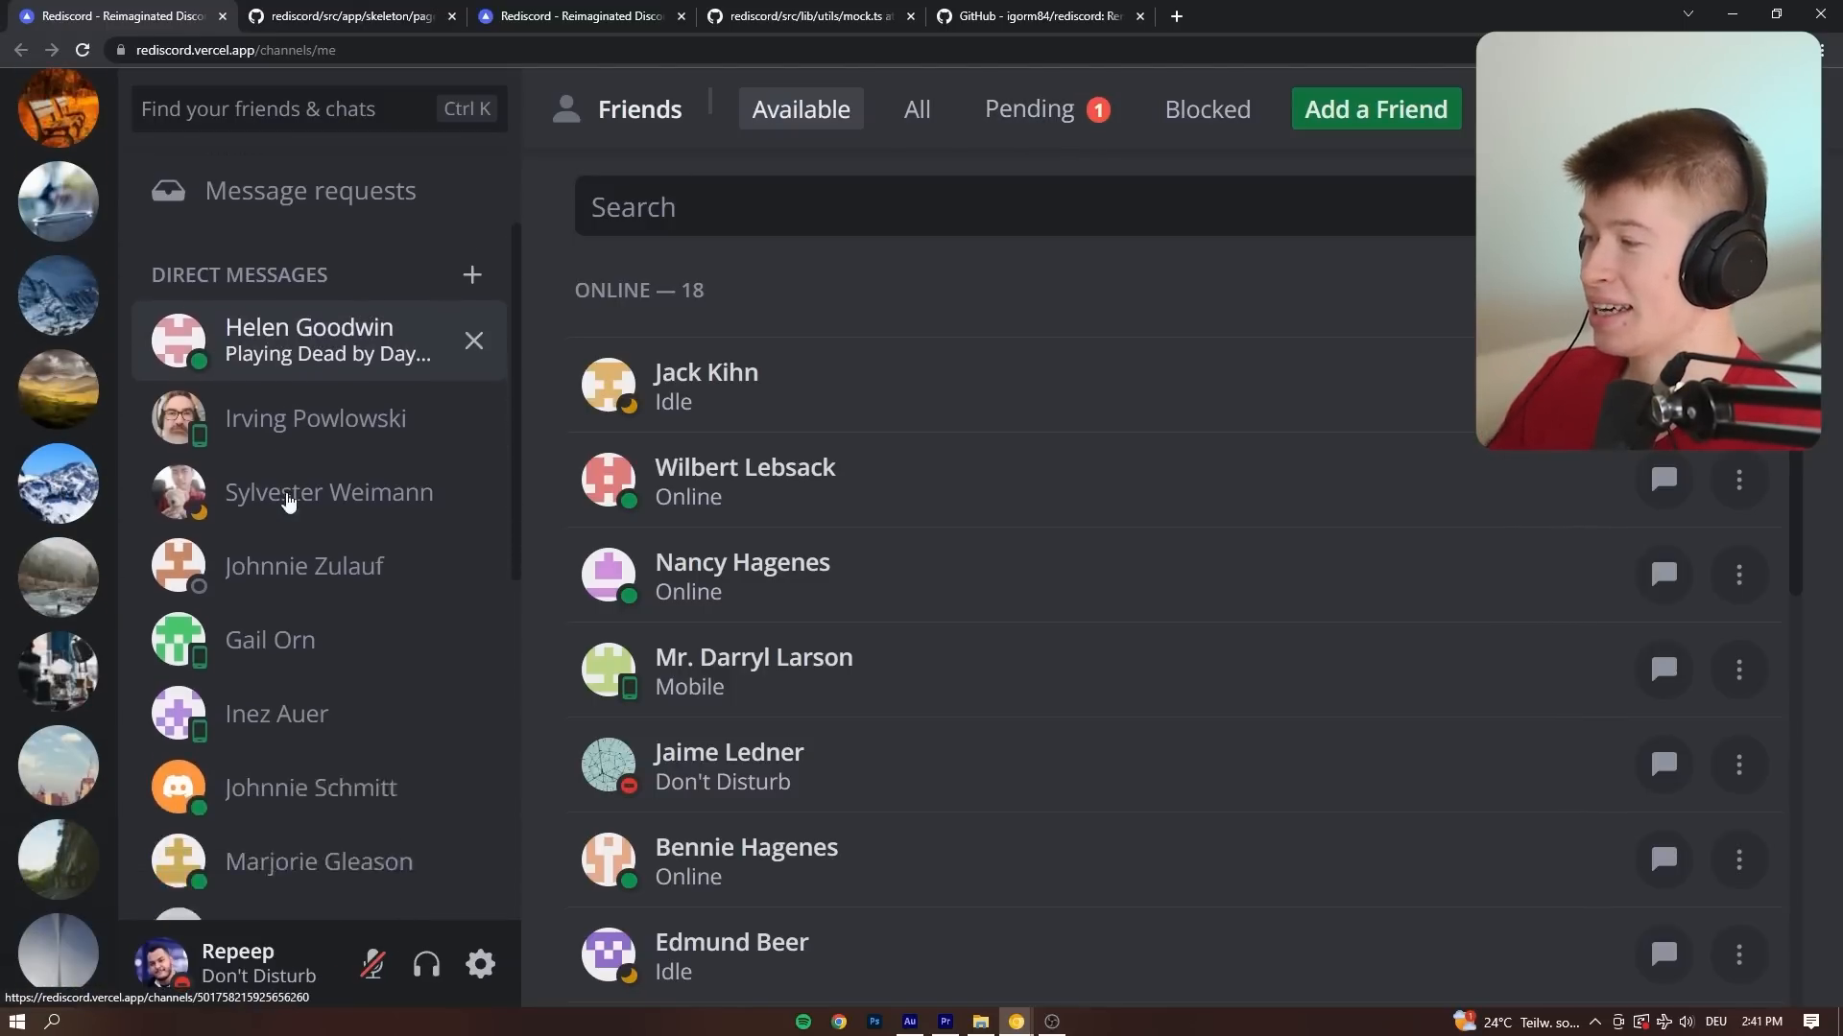
Scroll the Direct Messages sidebar to view the generated mock conversations.
scroll(down, 3)
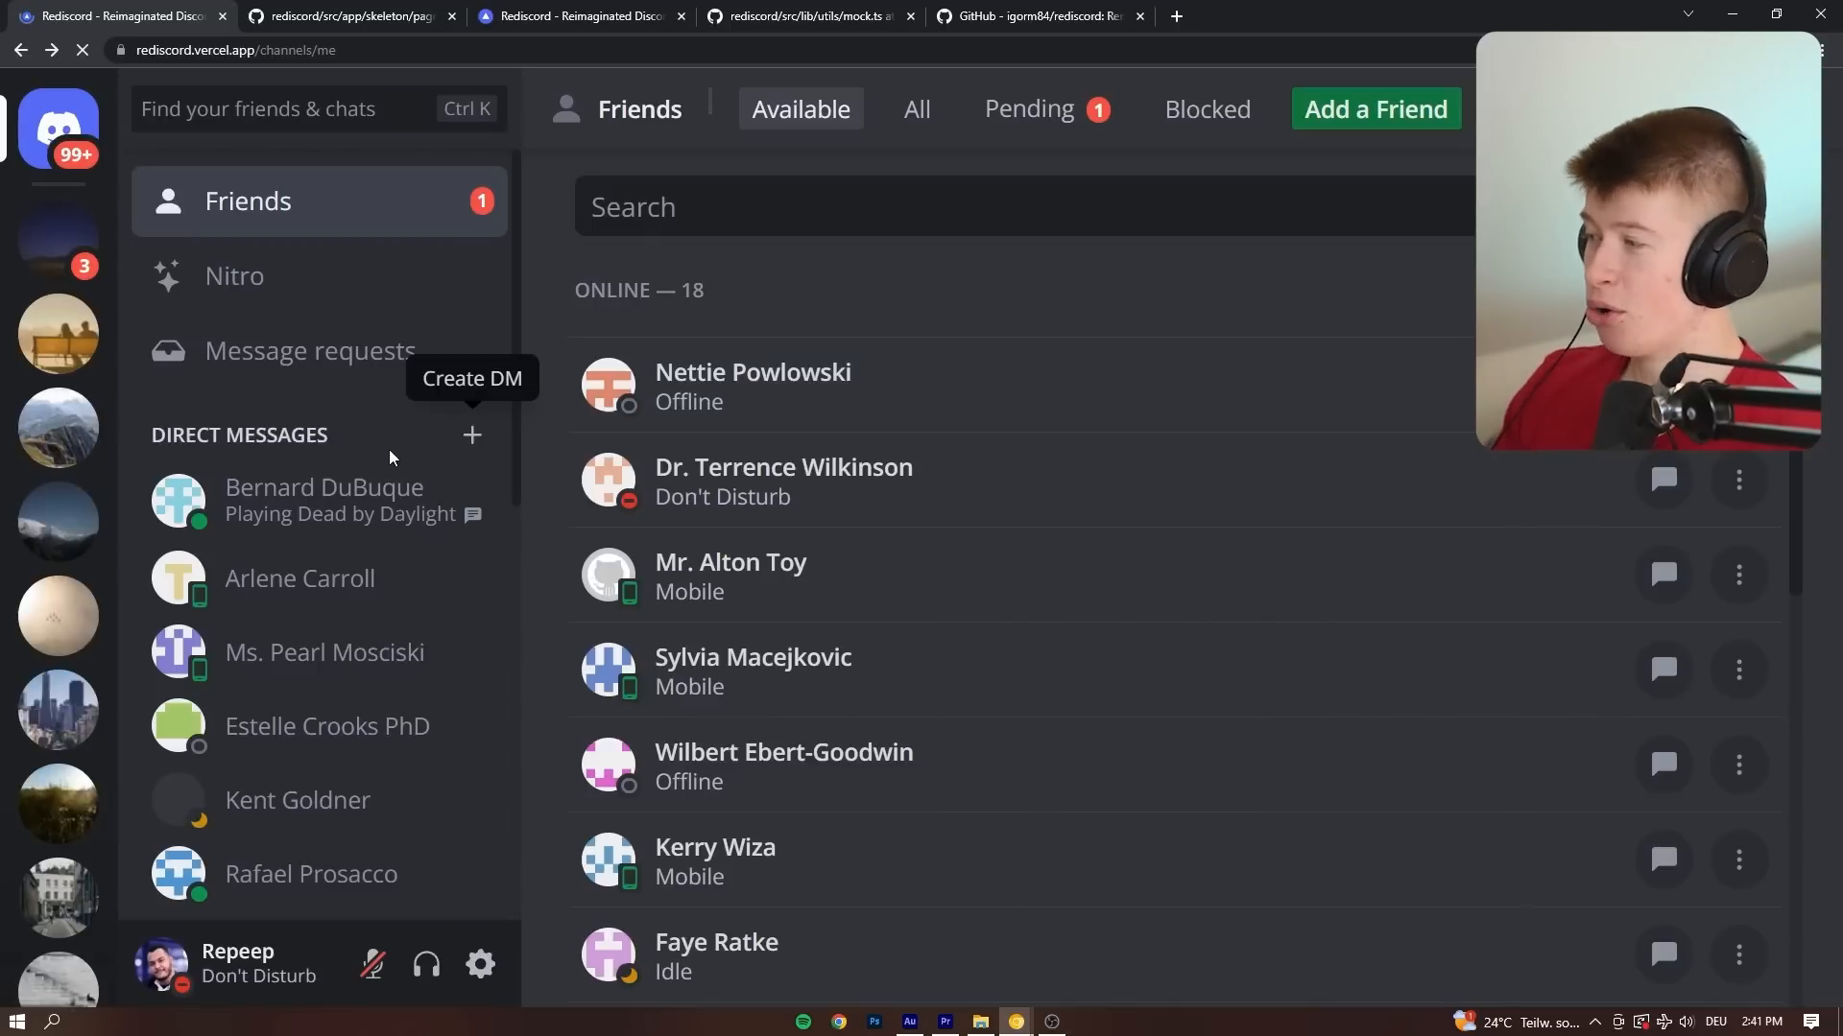
mouse_move(1077, 356)
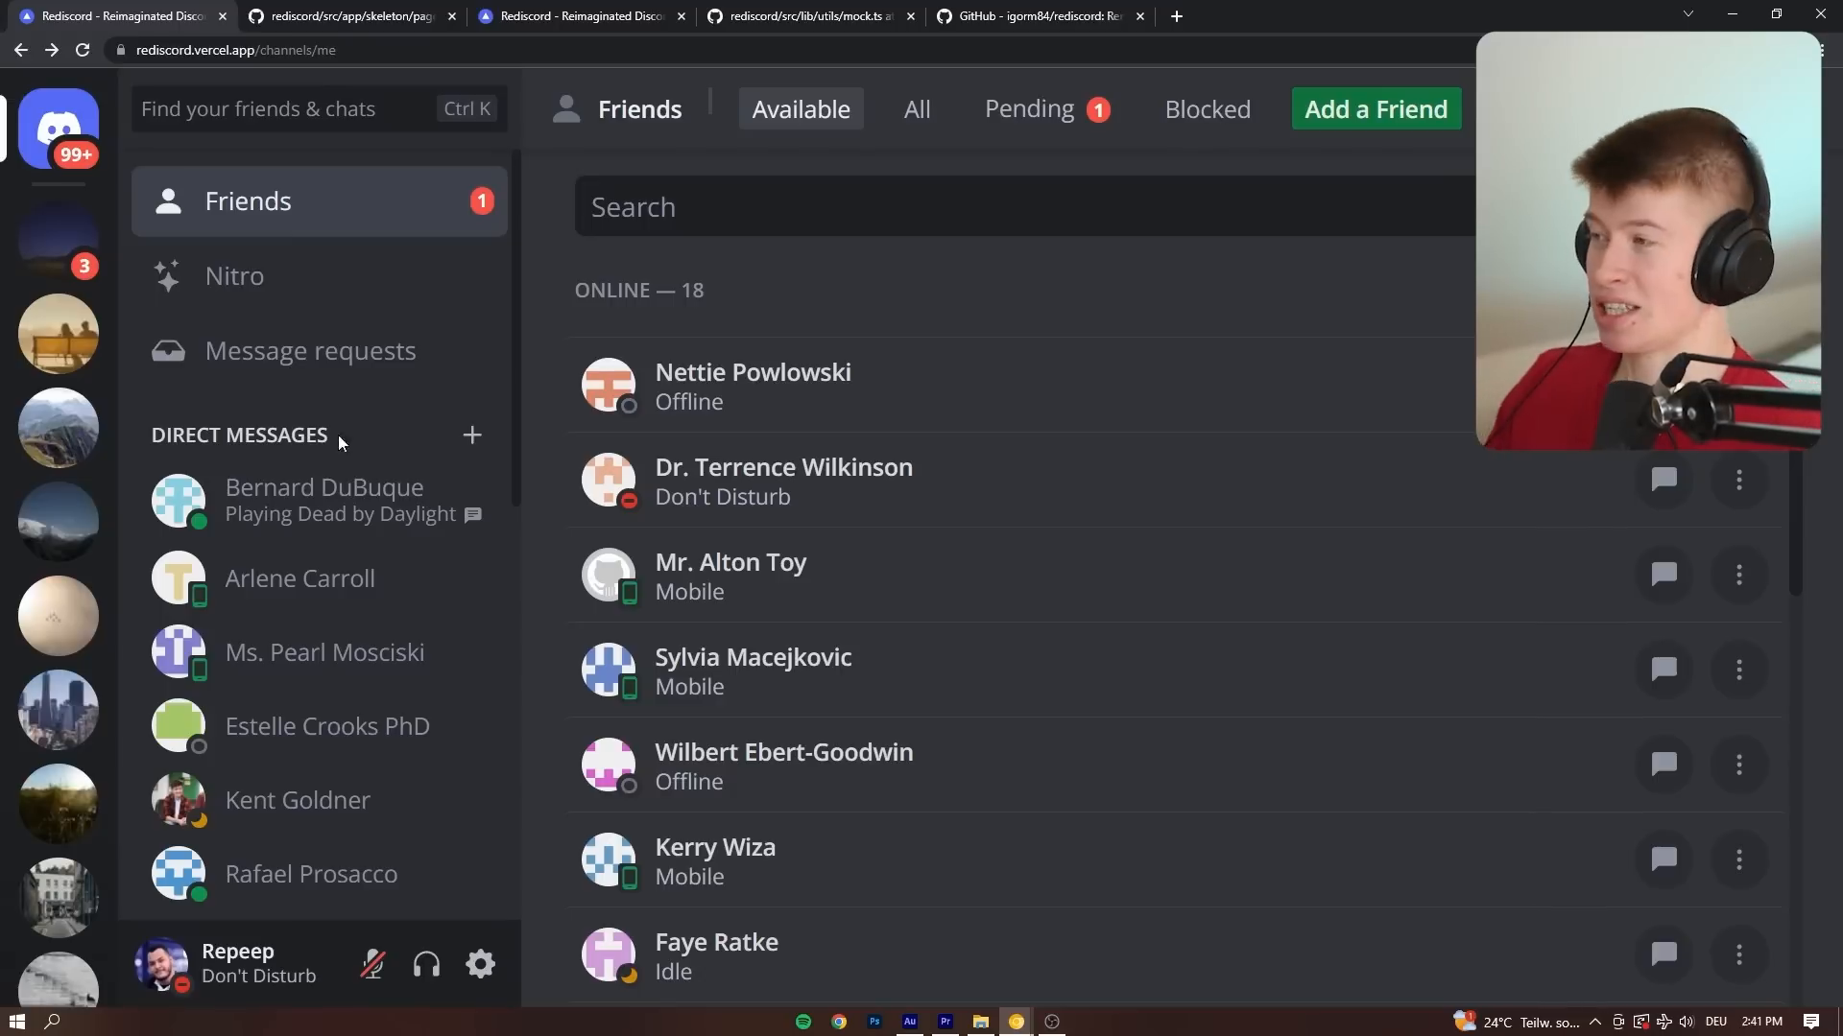
mouse_move(1267, 9)
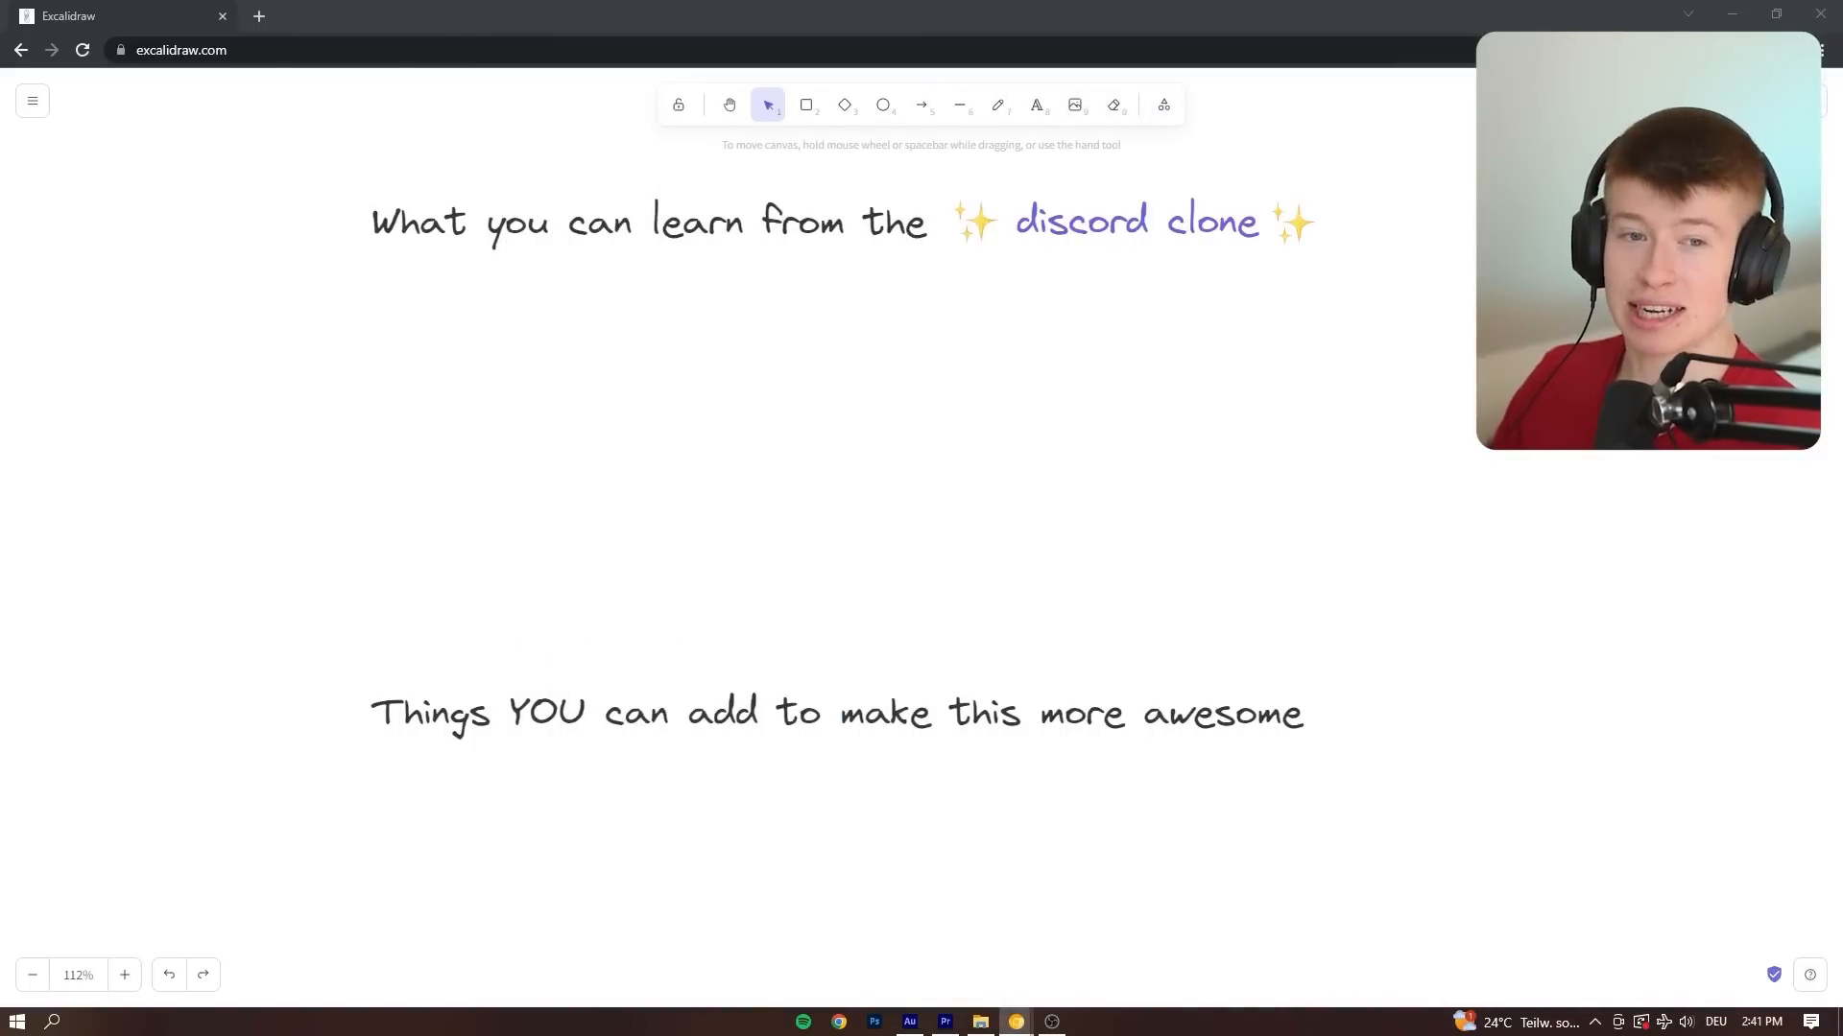
mouse_move(1257, 529)
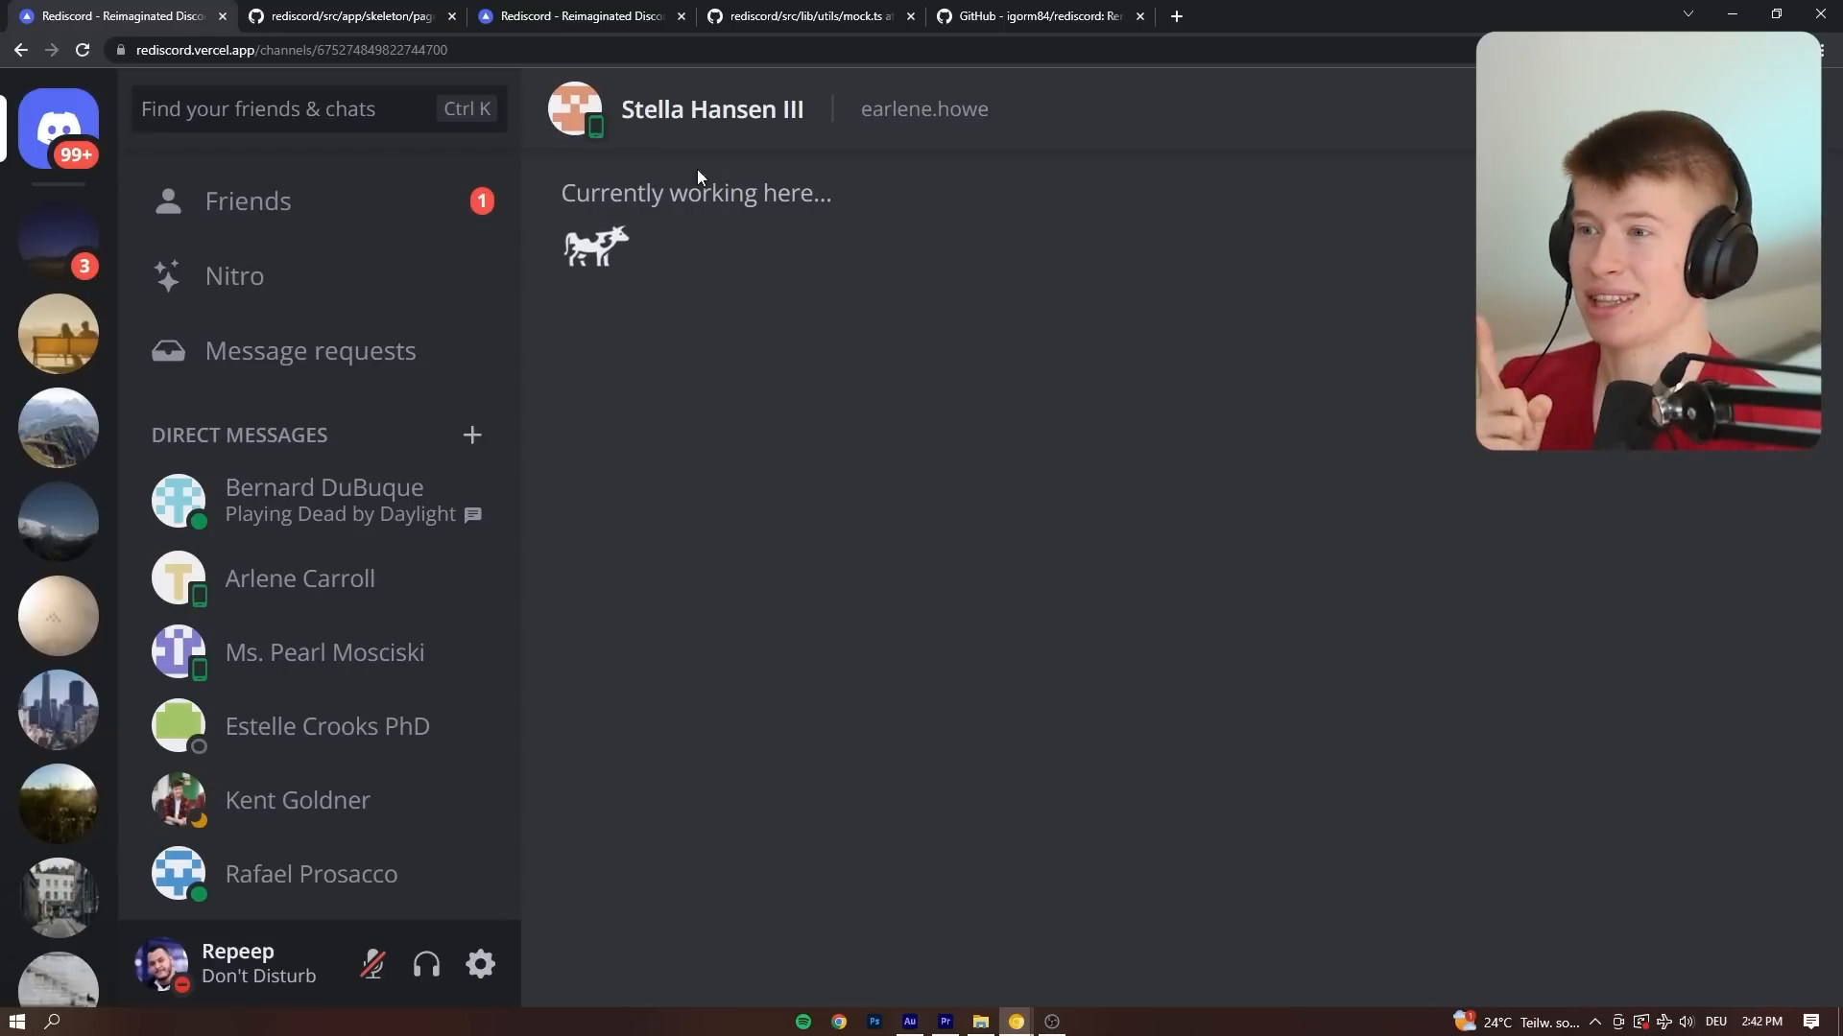
mouse_move(147, 410)
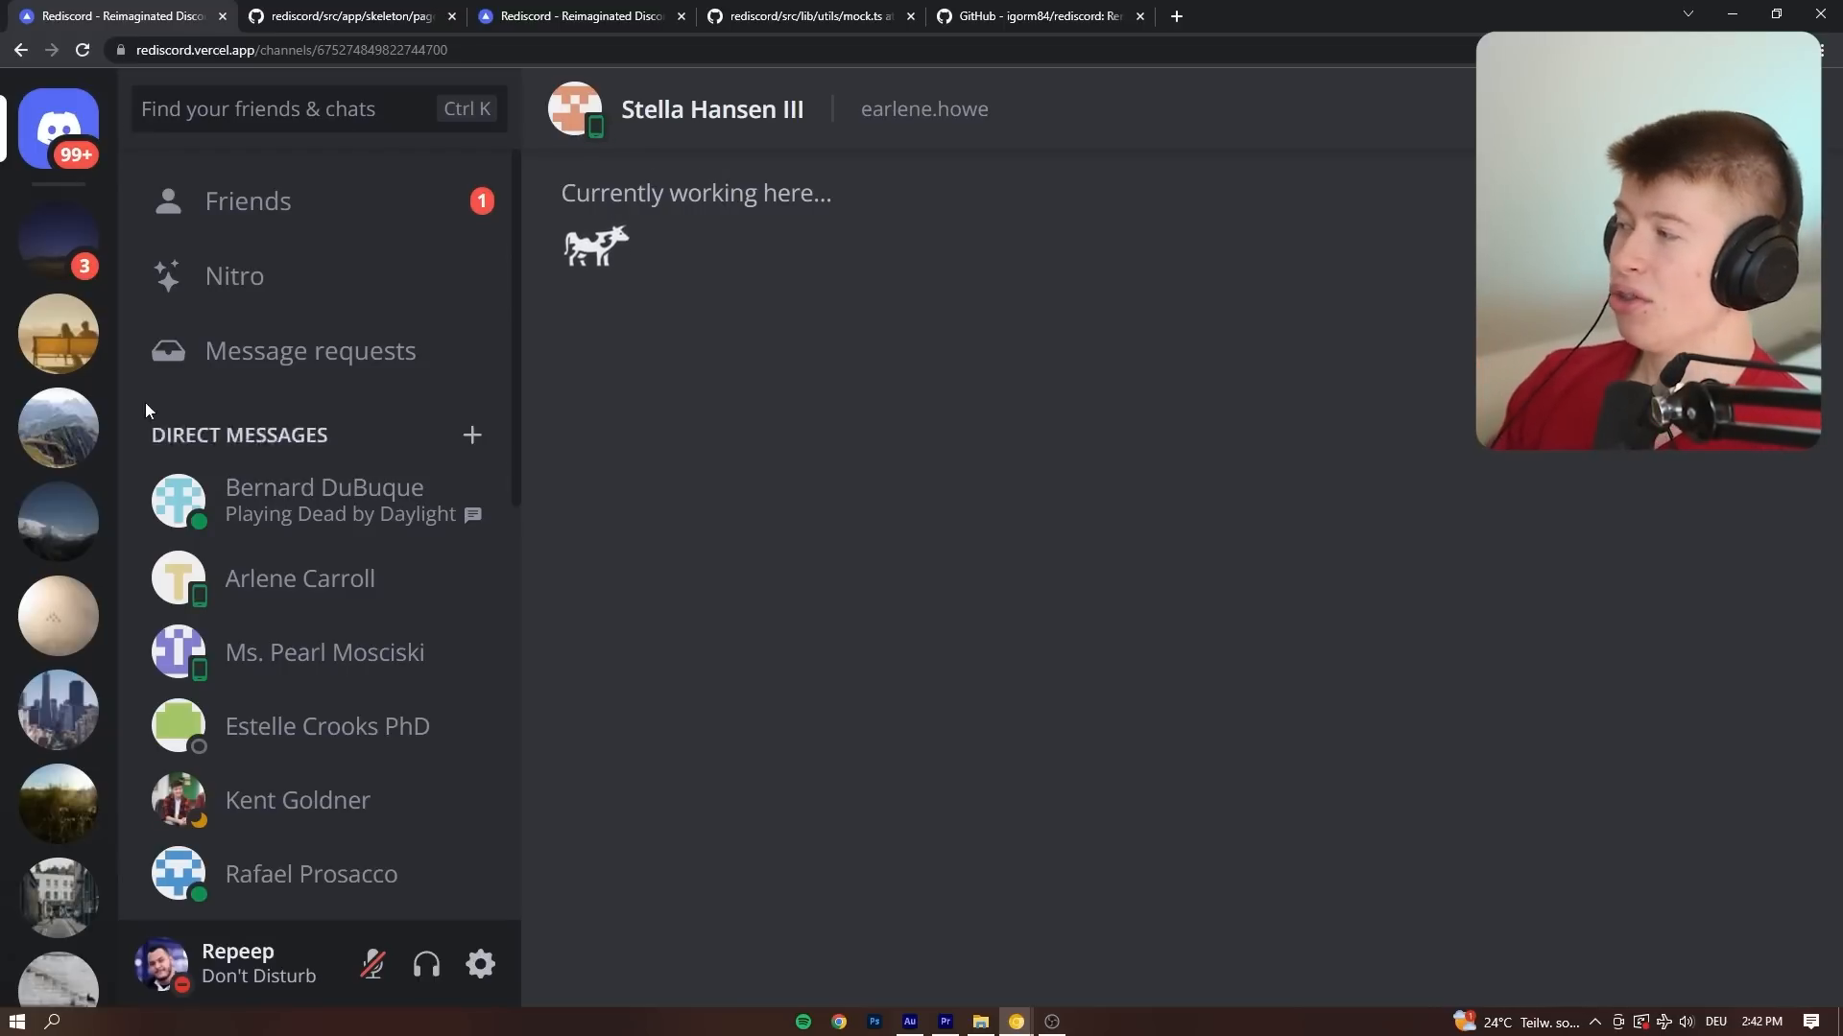
mouse_move(472, 435)
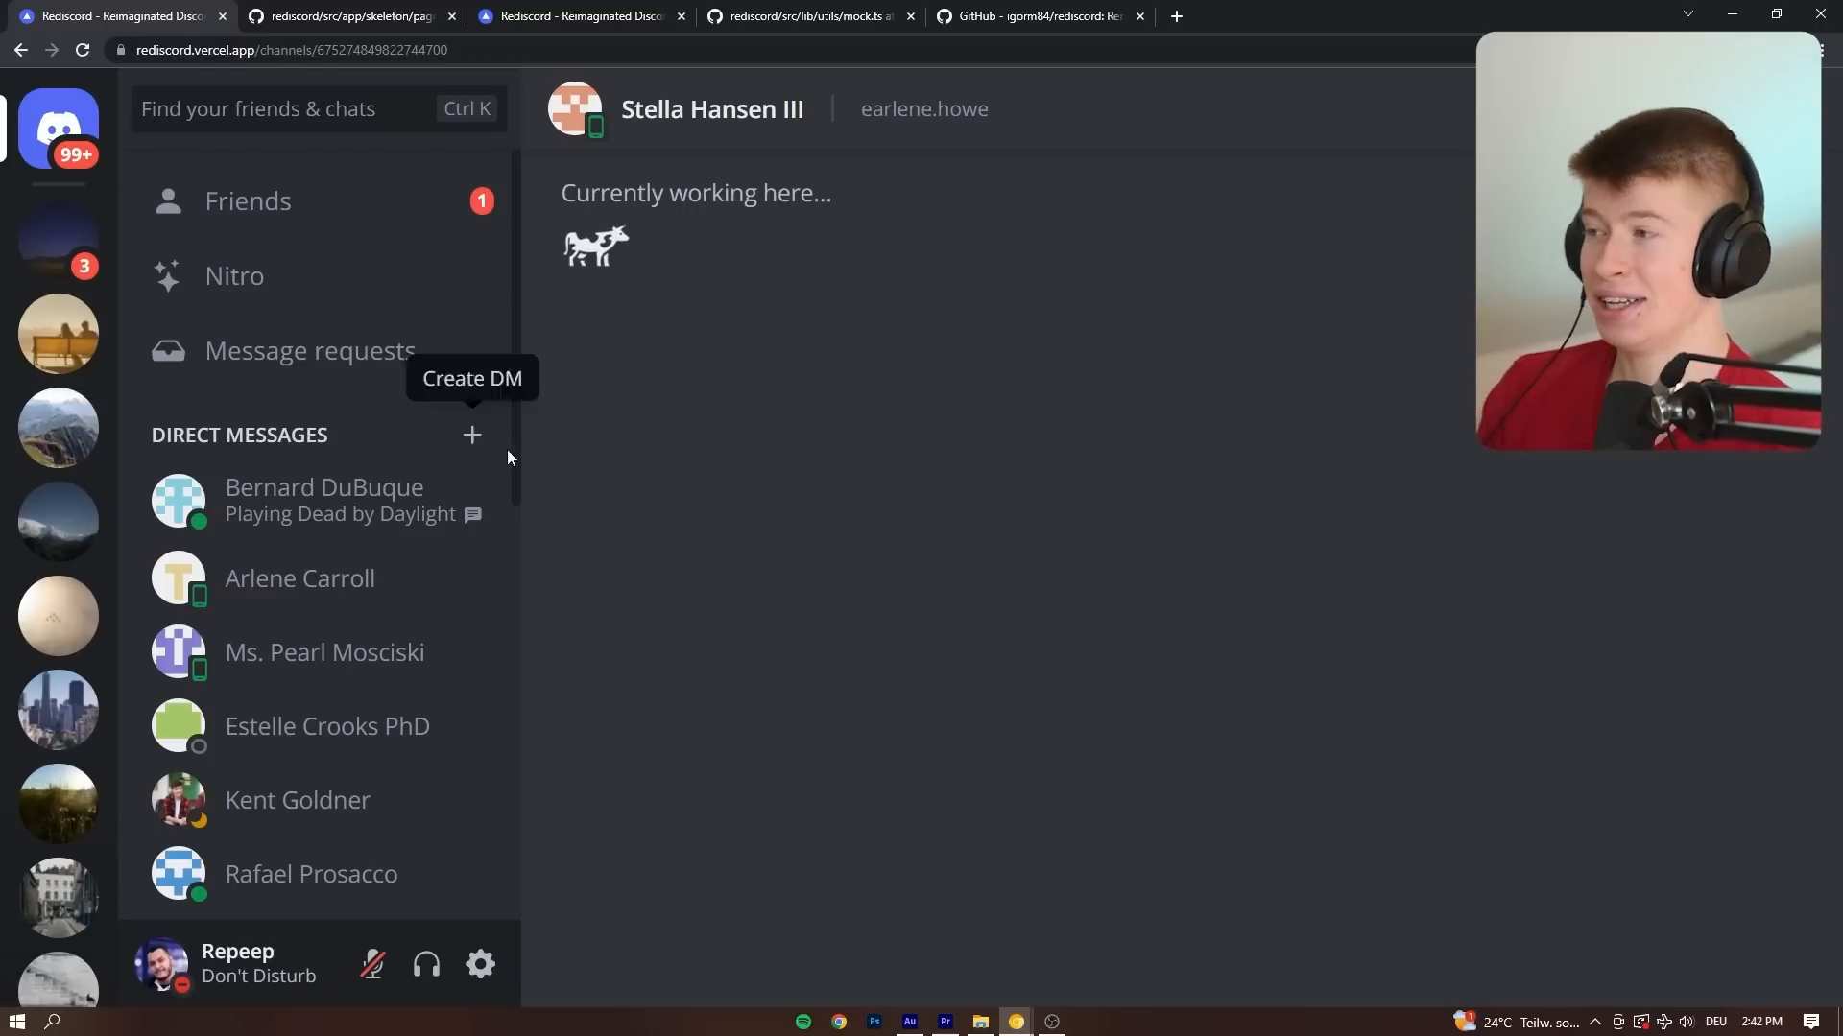
mouse_move(1079, 422)
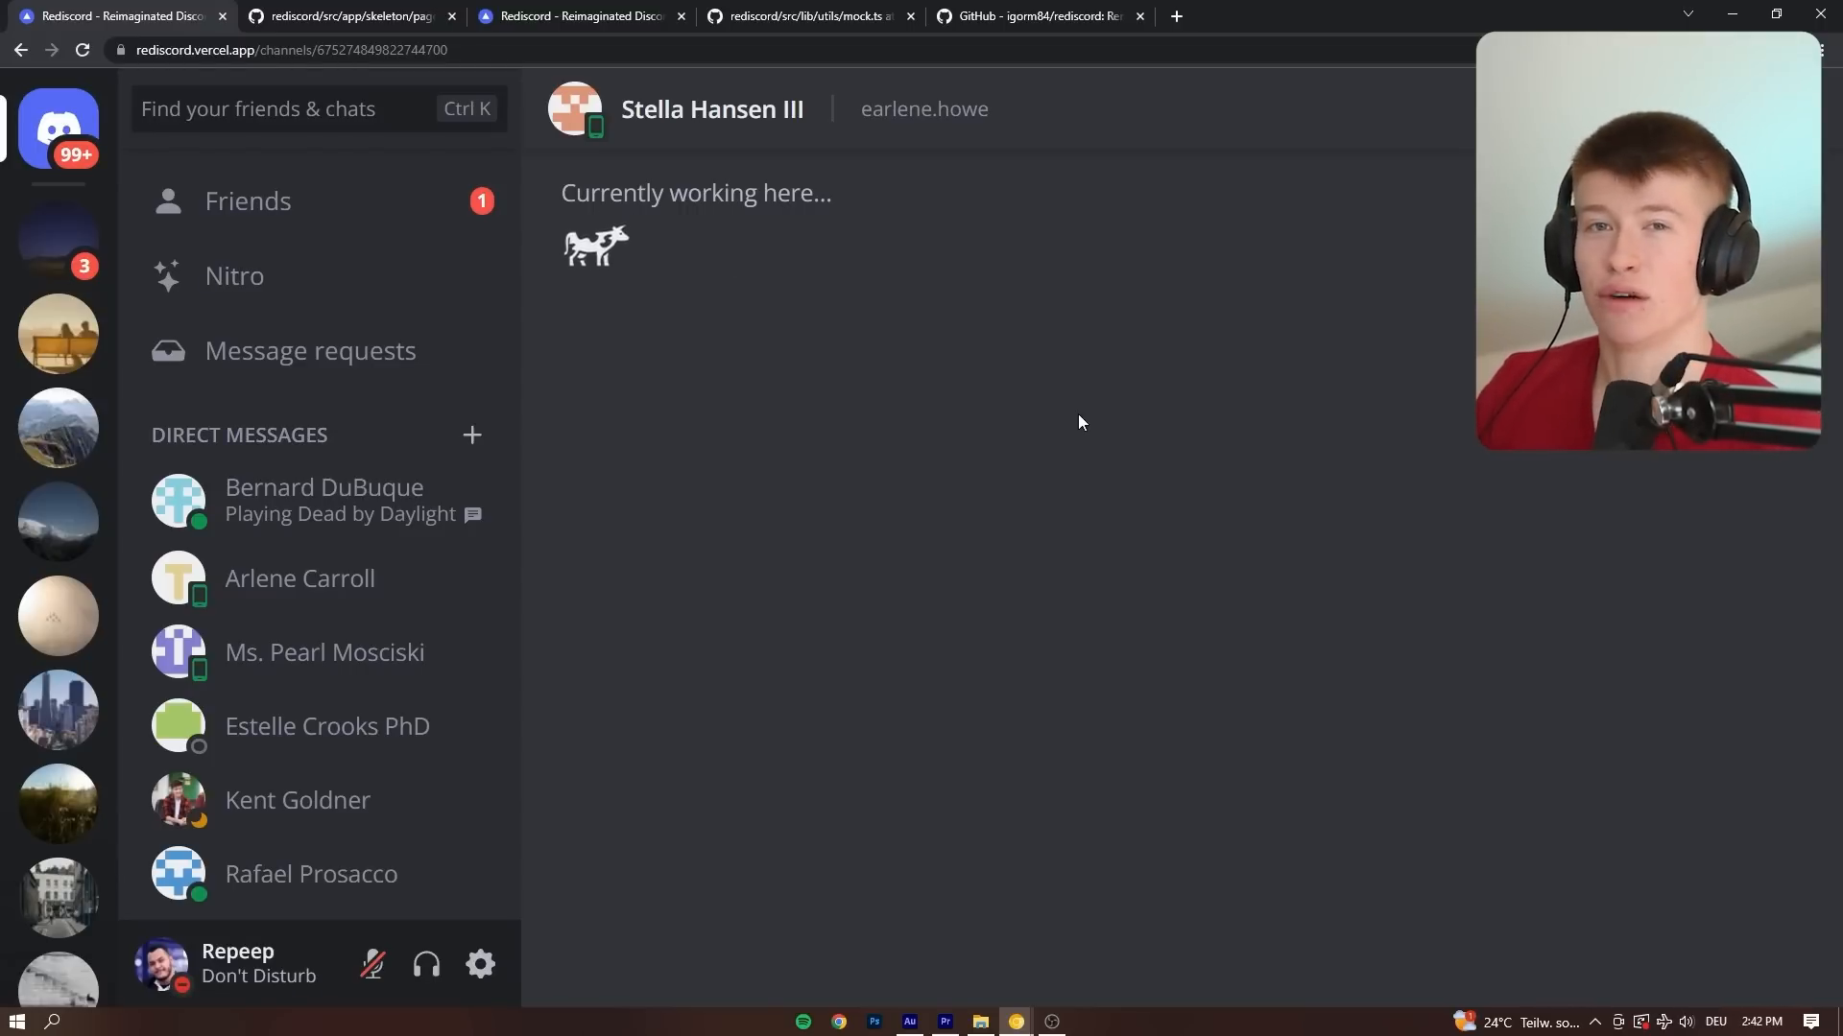
scroll(down, 3)
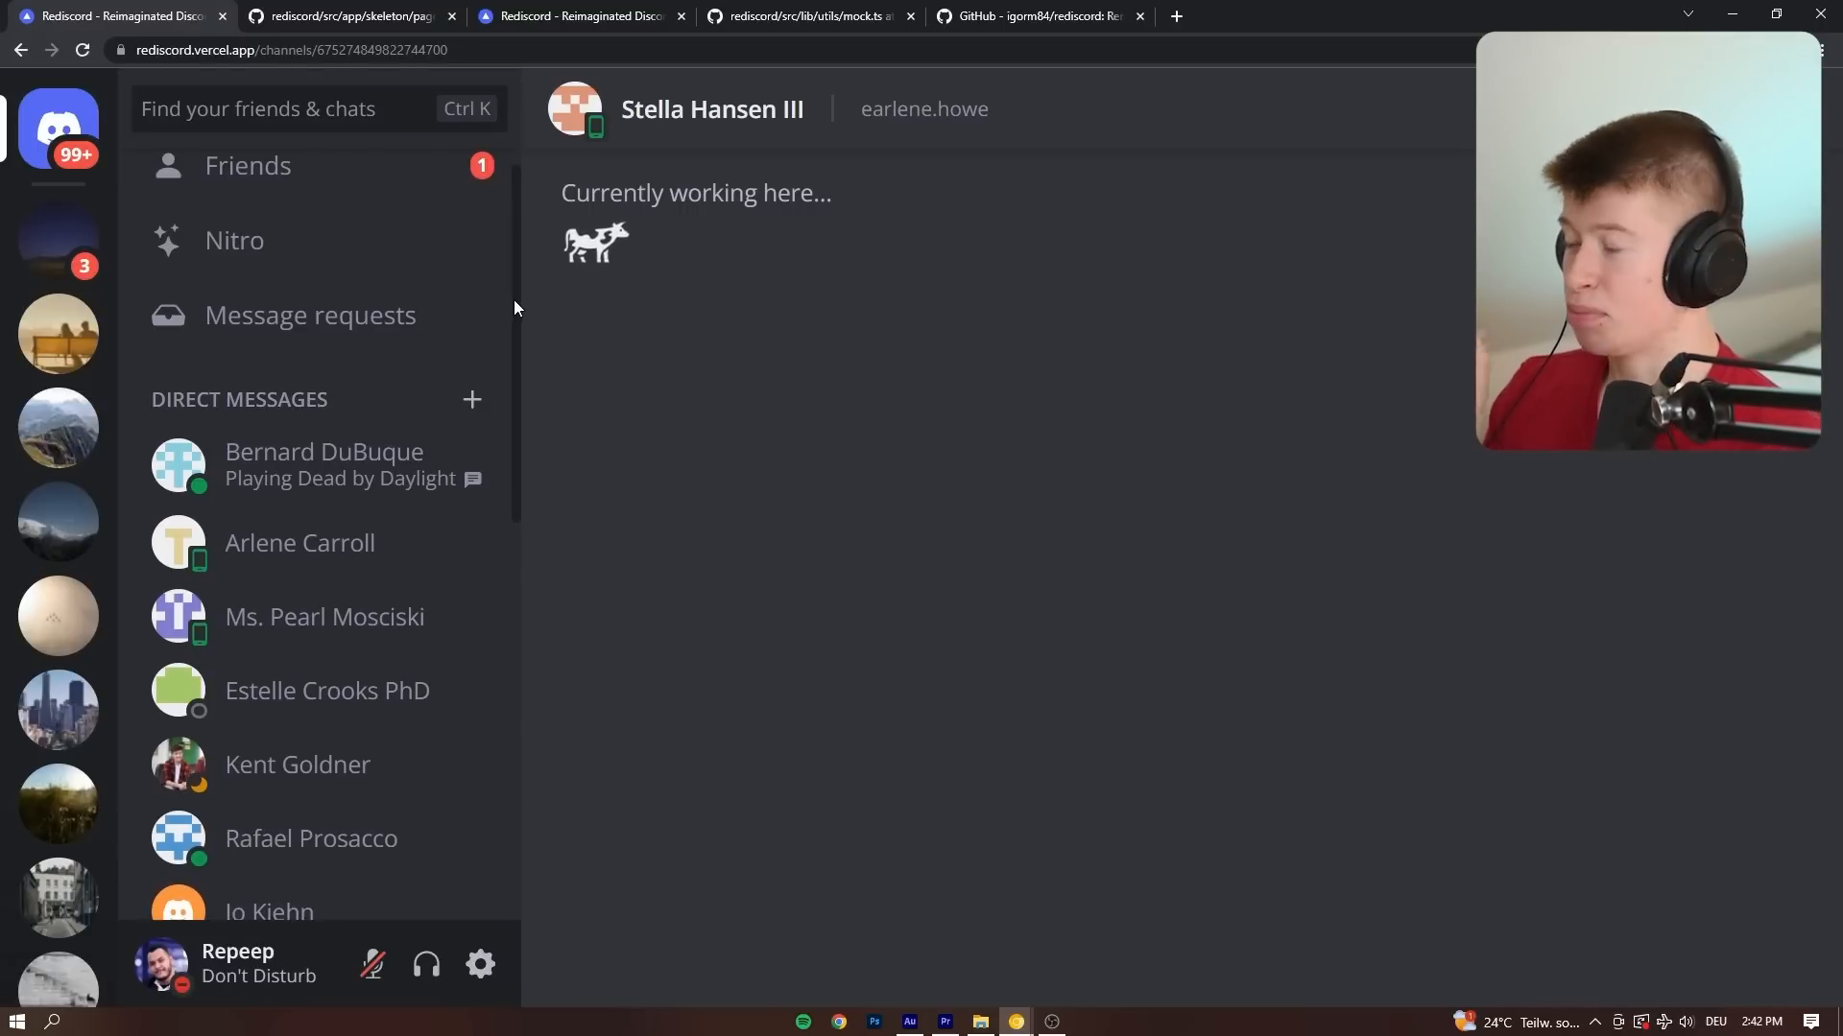
scroll(down, 3)
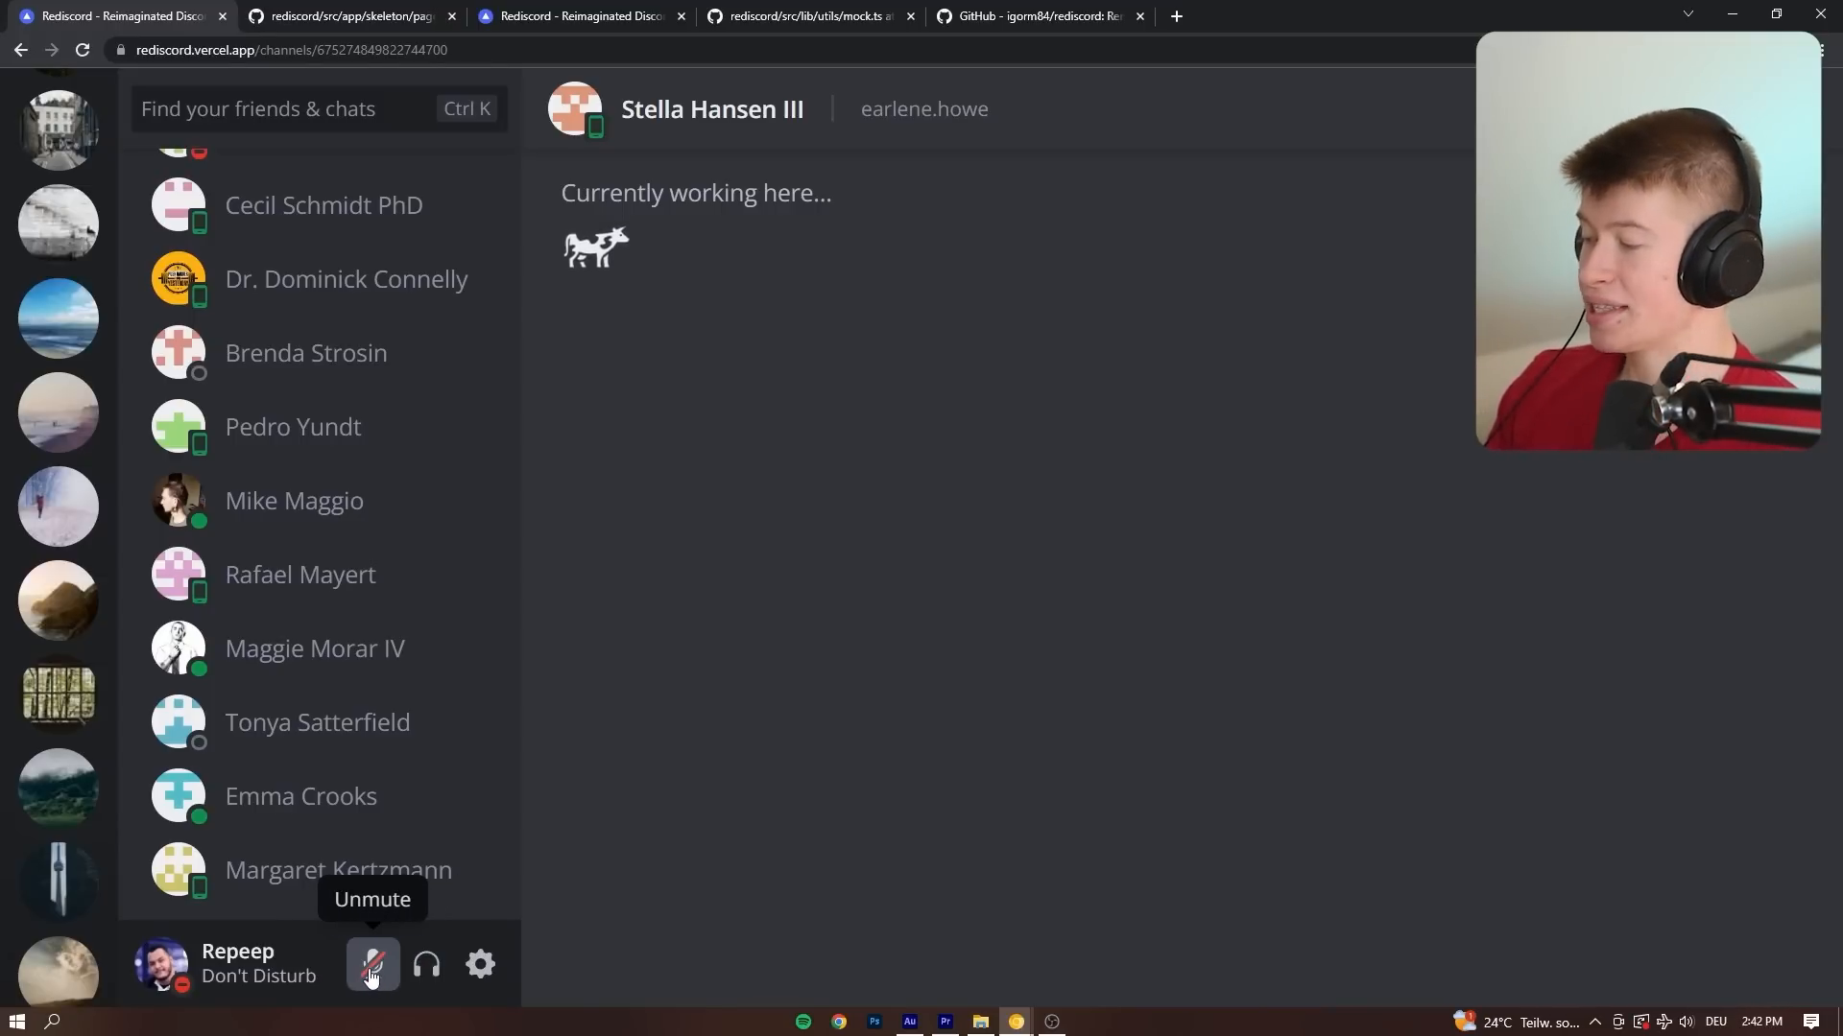
mouse_move(57, 693)
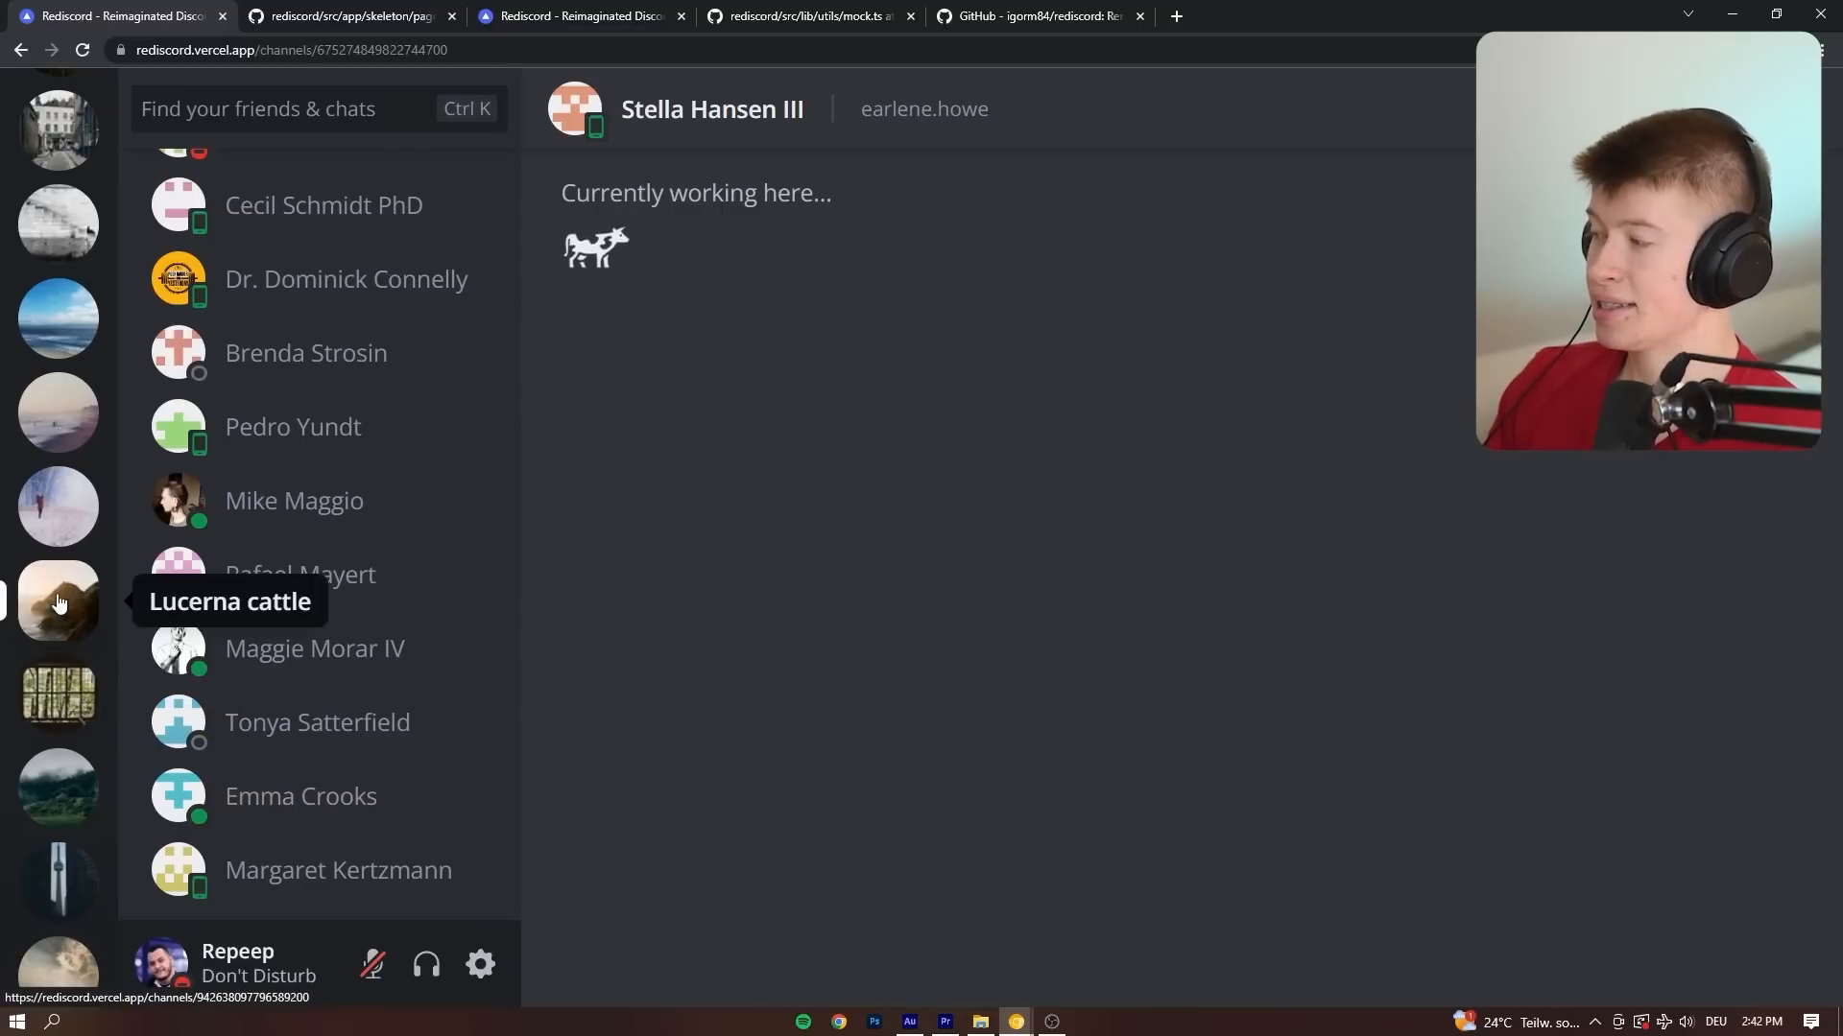
mouse_move(58, 319)
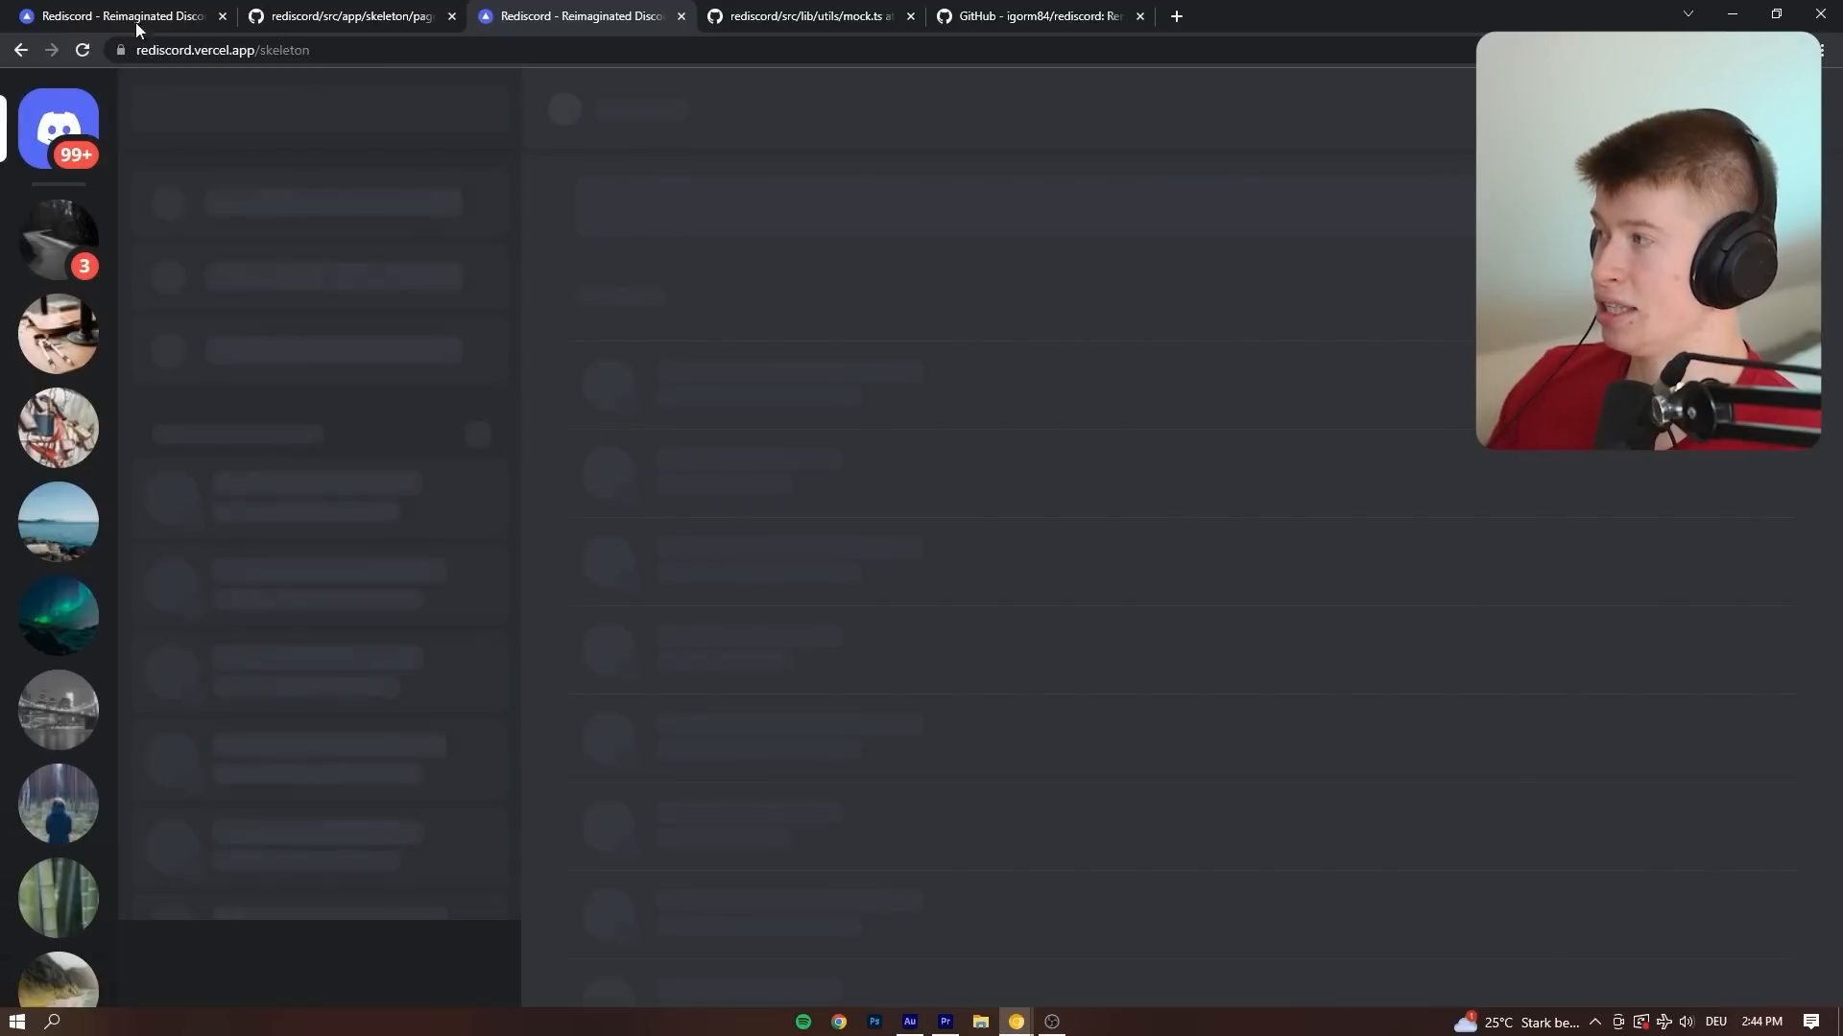
Switch to the Rediscord /skeleton tab to view the placeholder loading outlines.
click(112, 15)
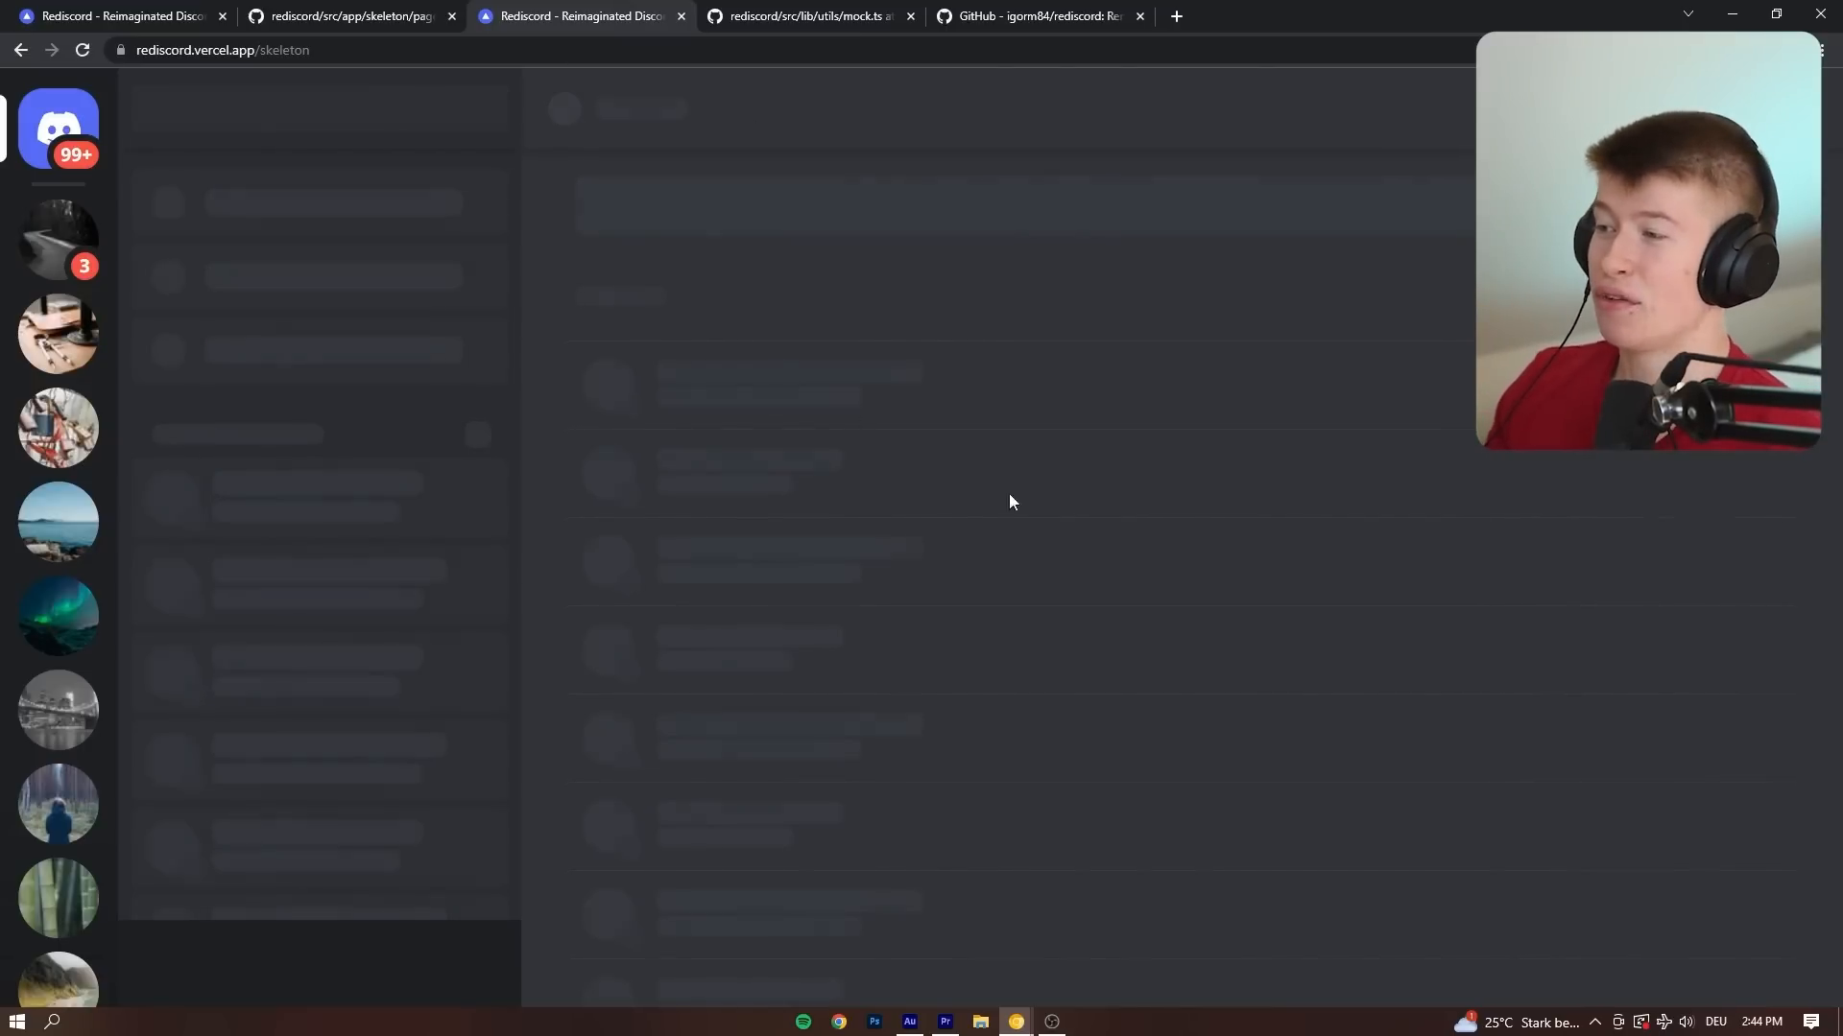
mouse_move(801, 438)
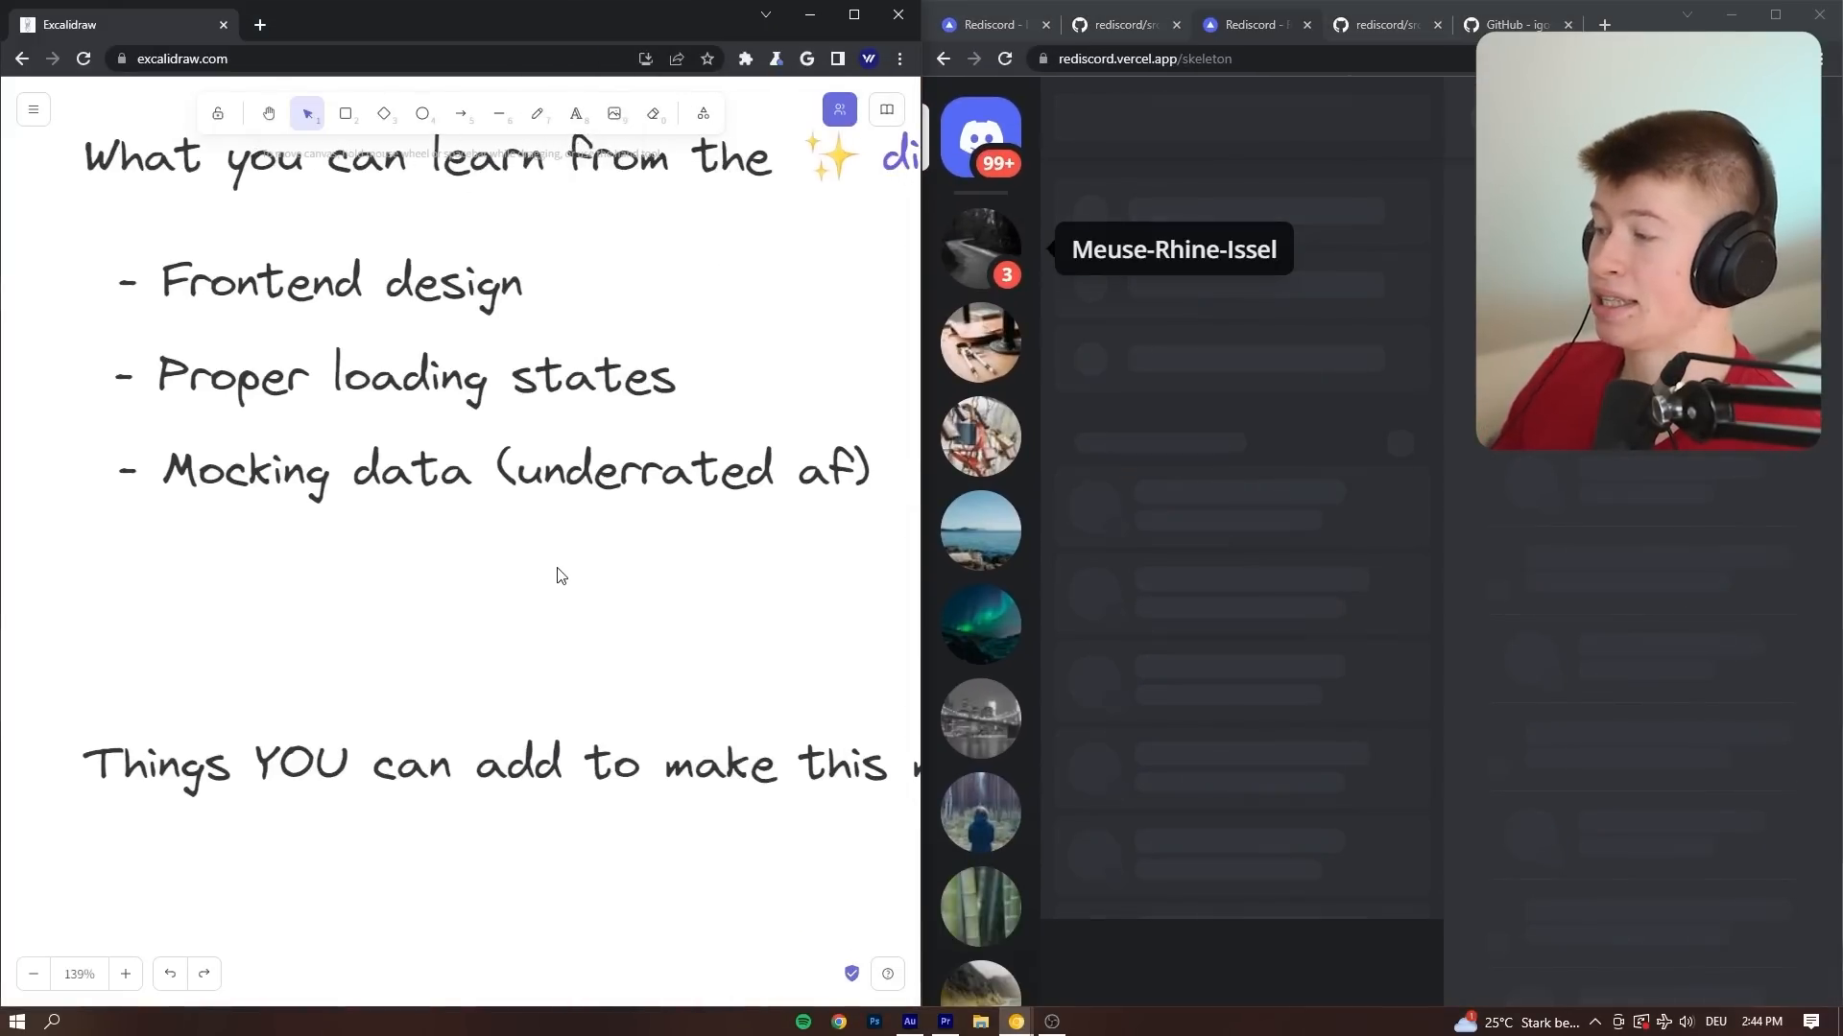
Scroll the notes to list frontend design, loading states and mocking data.
scroll(down, 3)
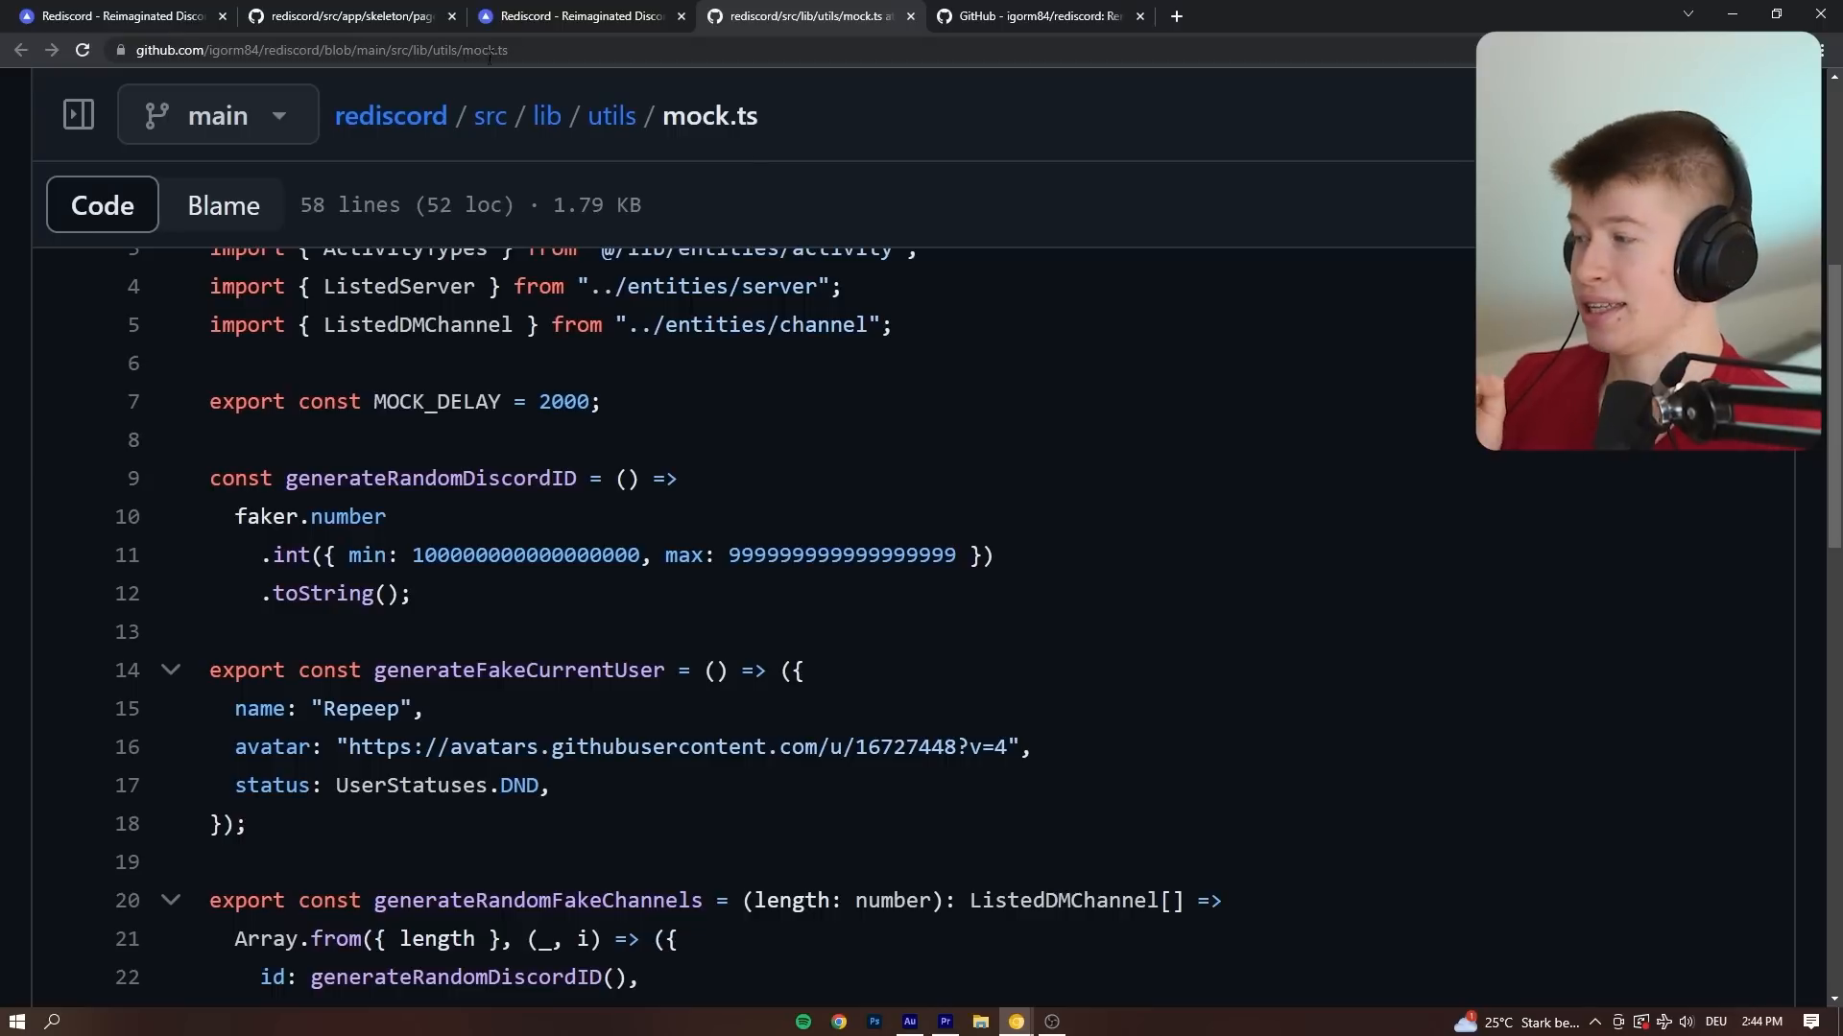
drag(235, 516, 409, 593)
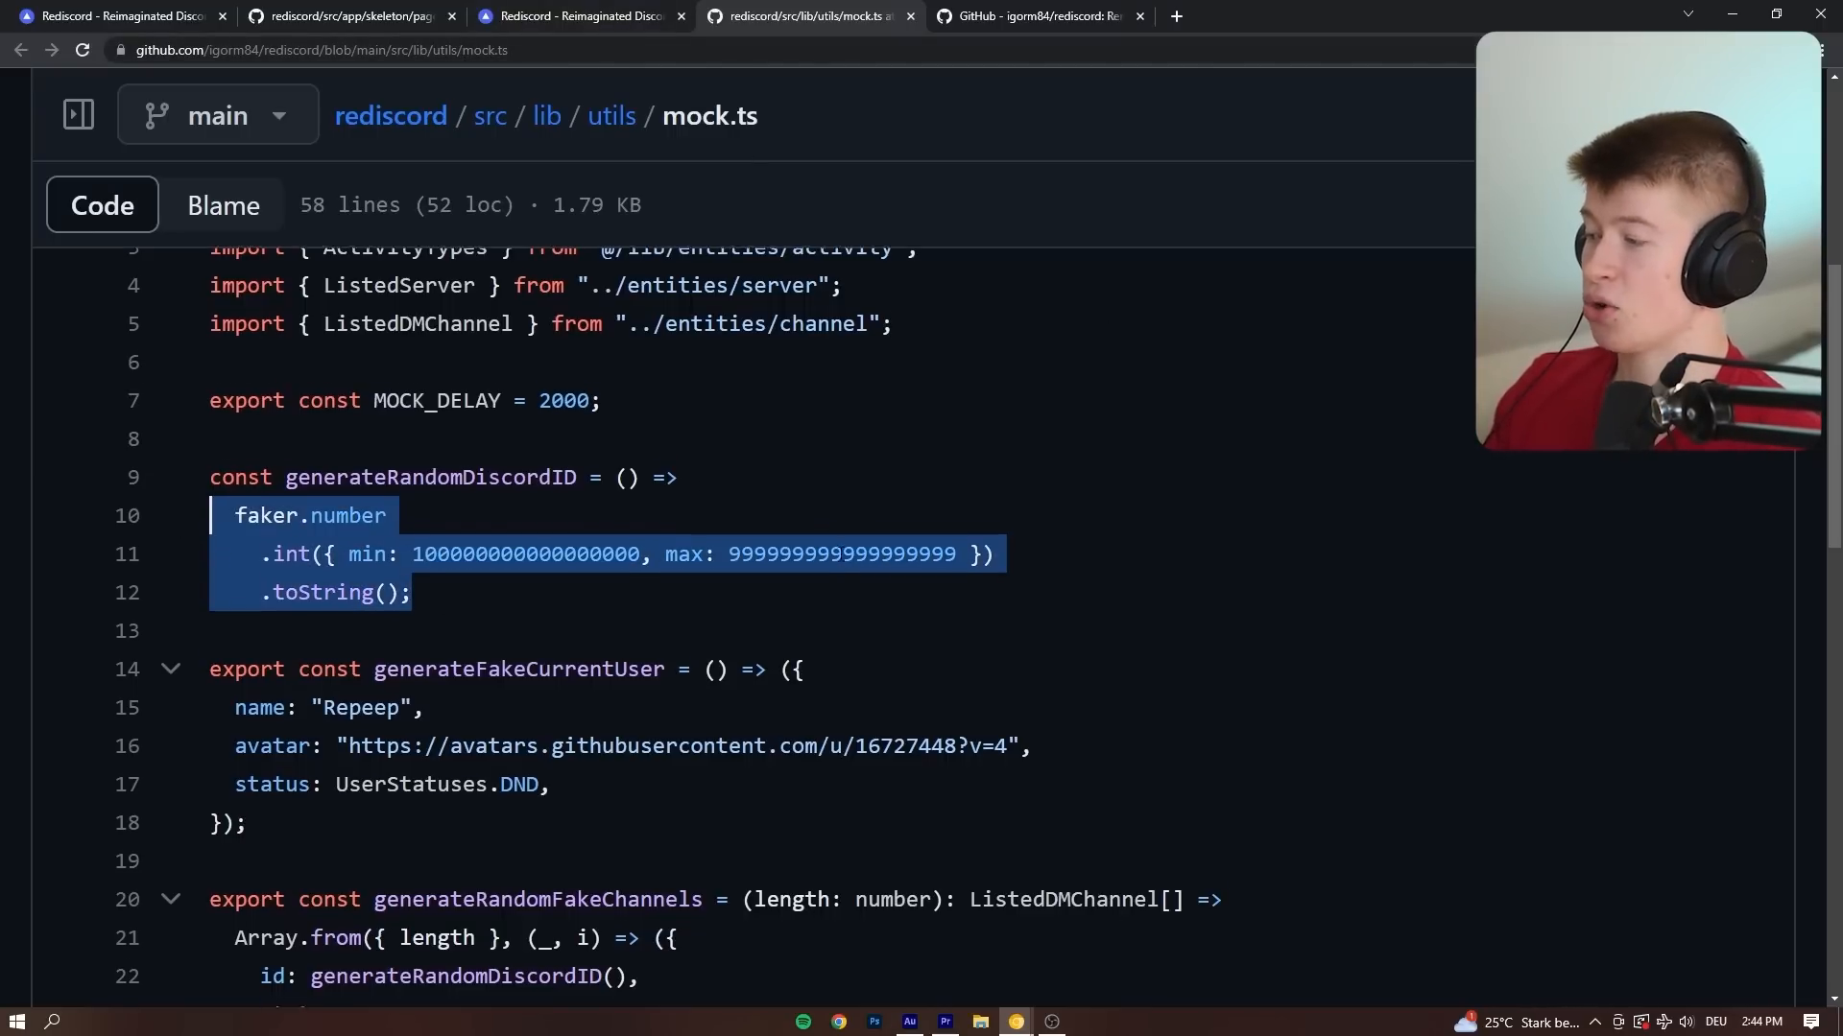
scroll(down, 3)
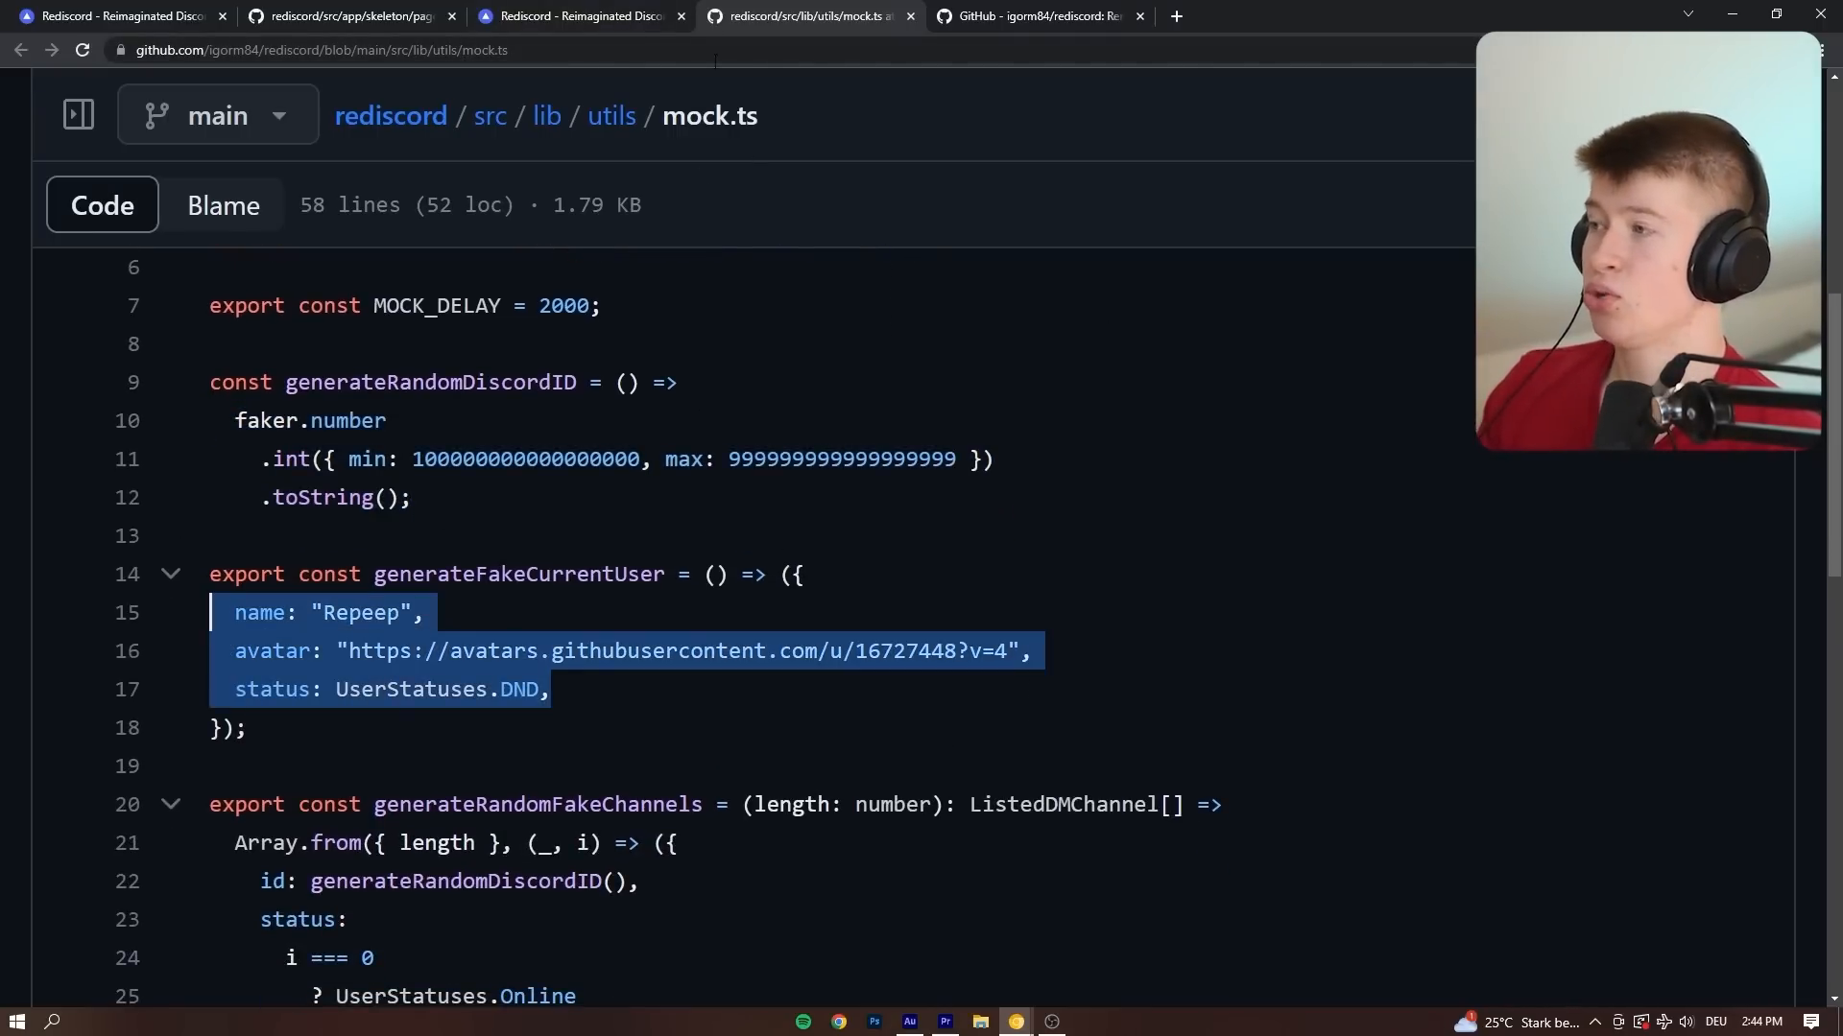
click(345, 16)
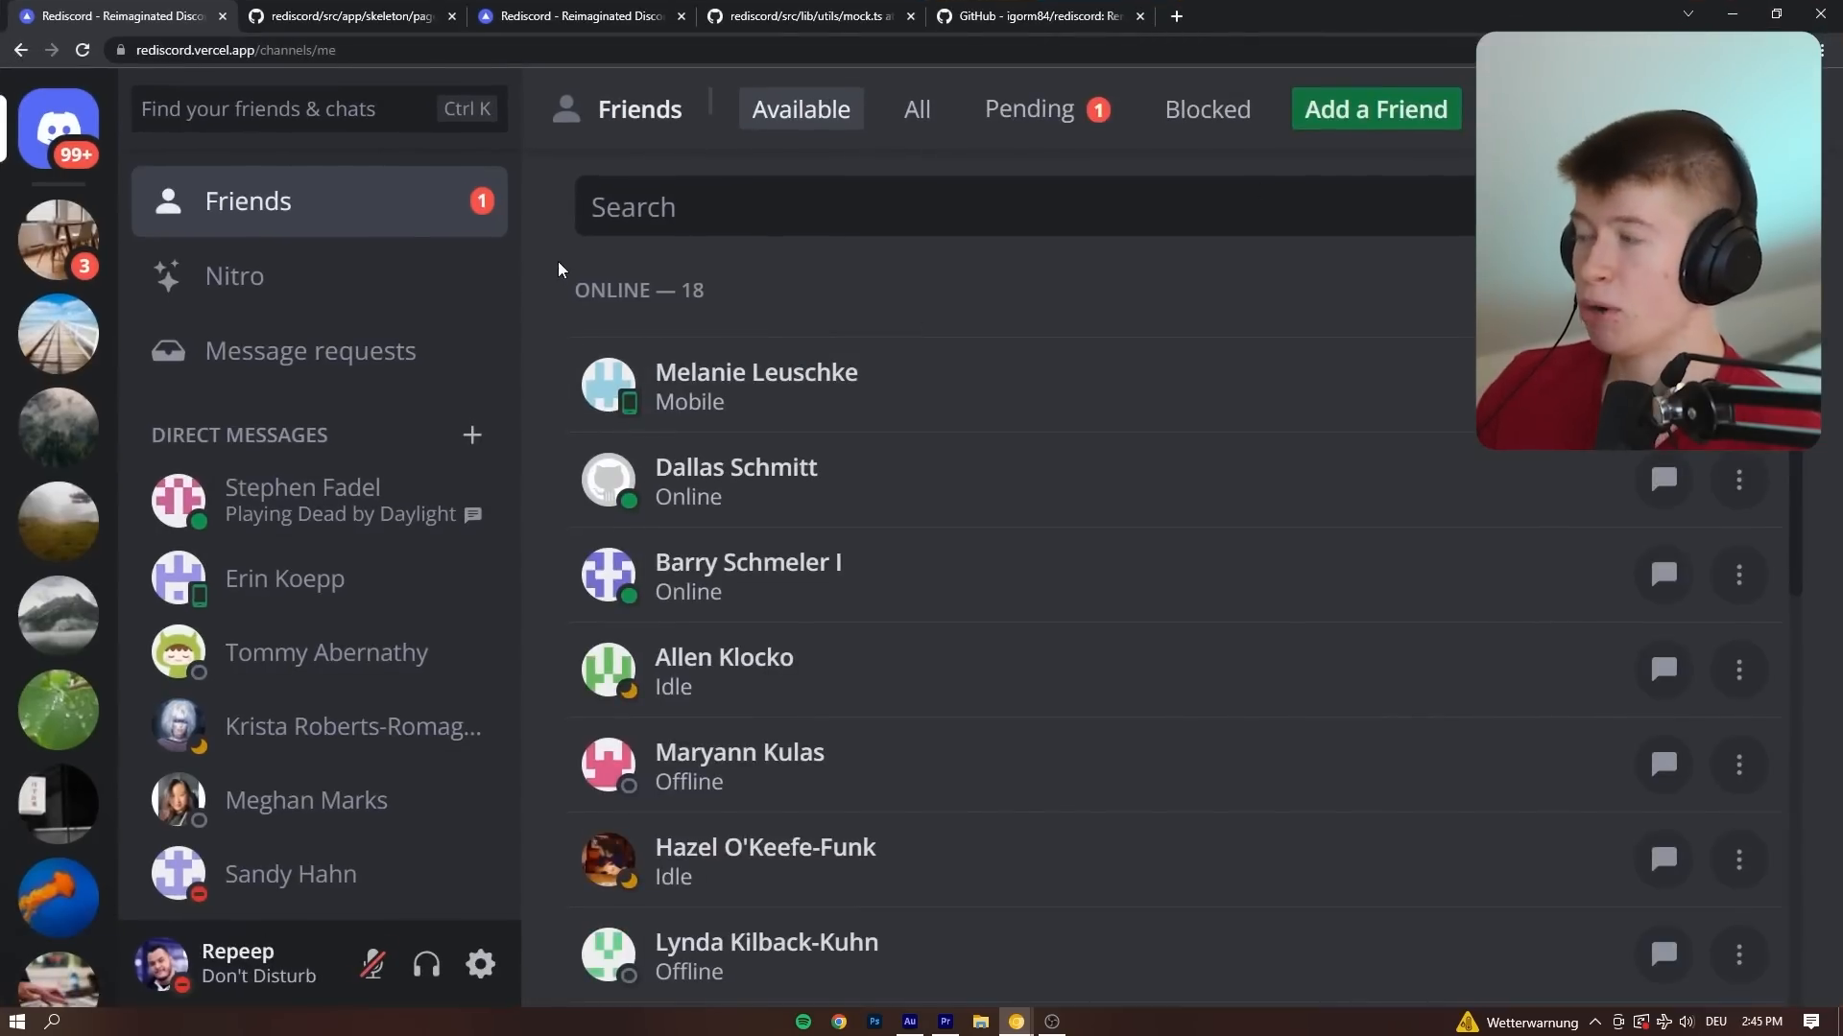
Switch to the Rediscord tab to view the regenerated Friends list.
click(340, 16)
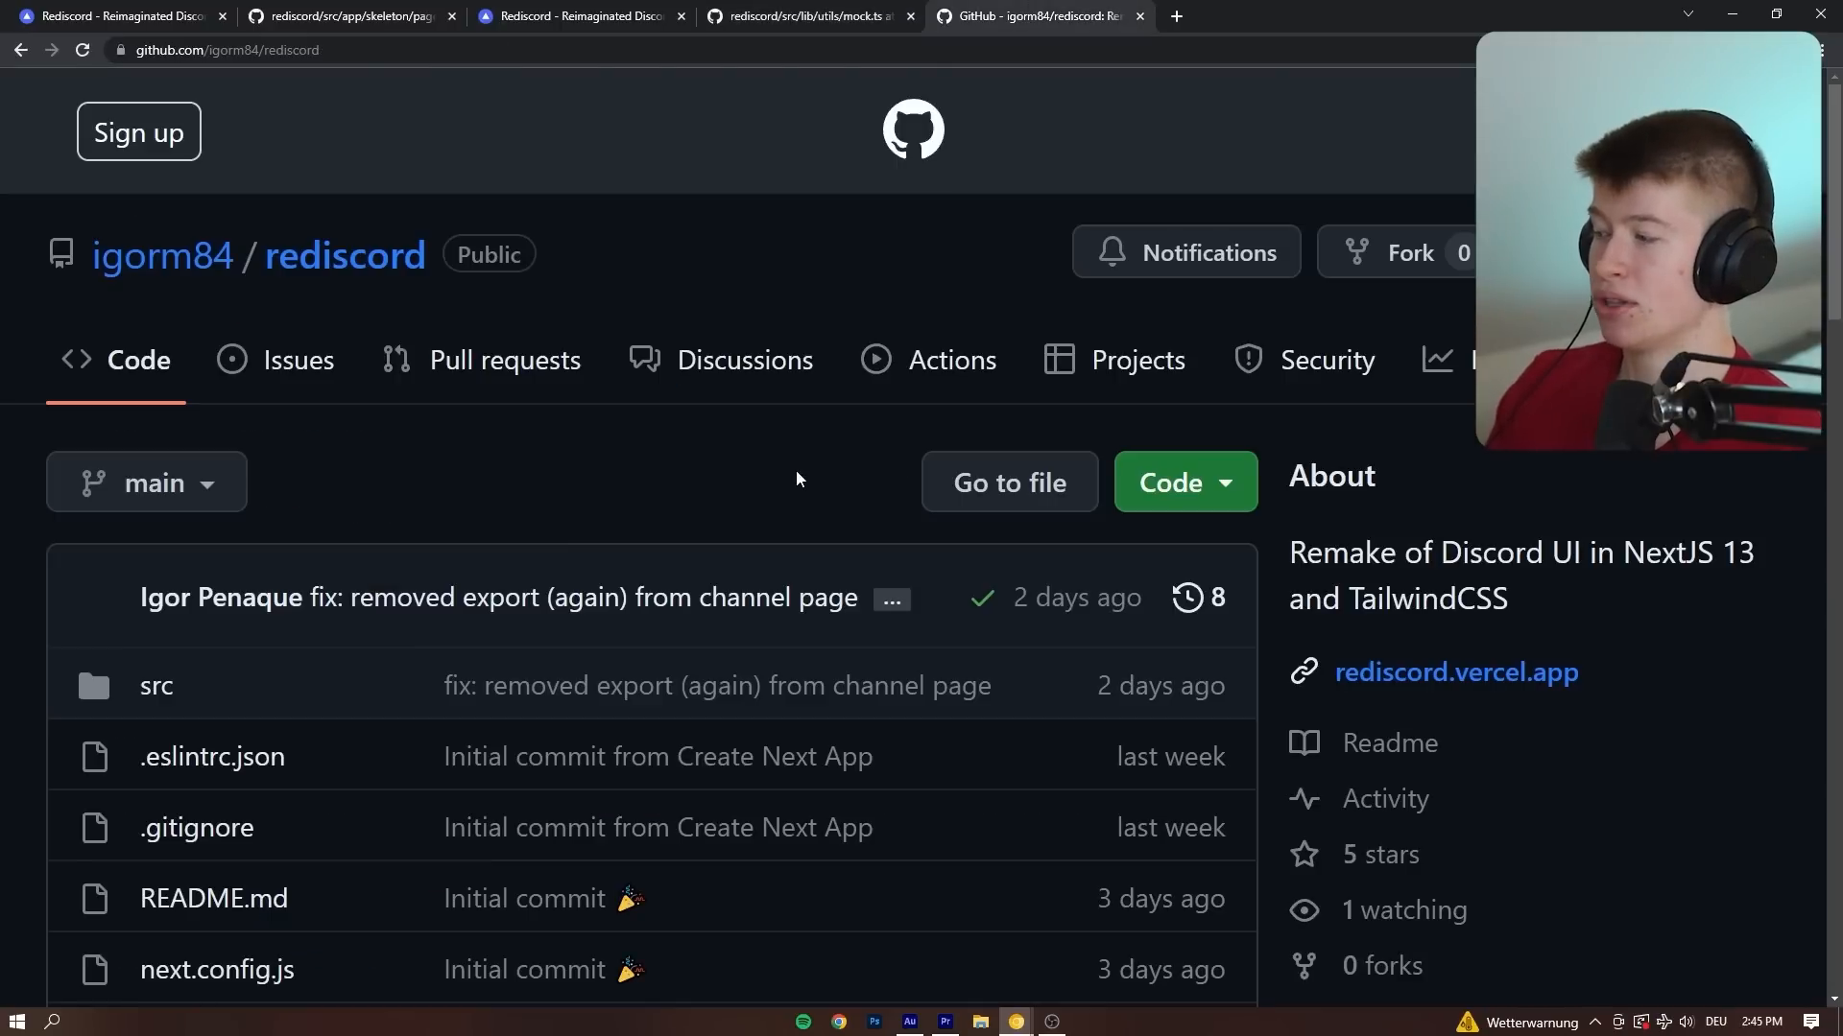
Browse the repository's src and app folders, then return up toward components.
click(156, 685)
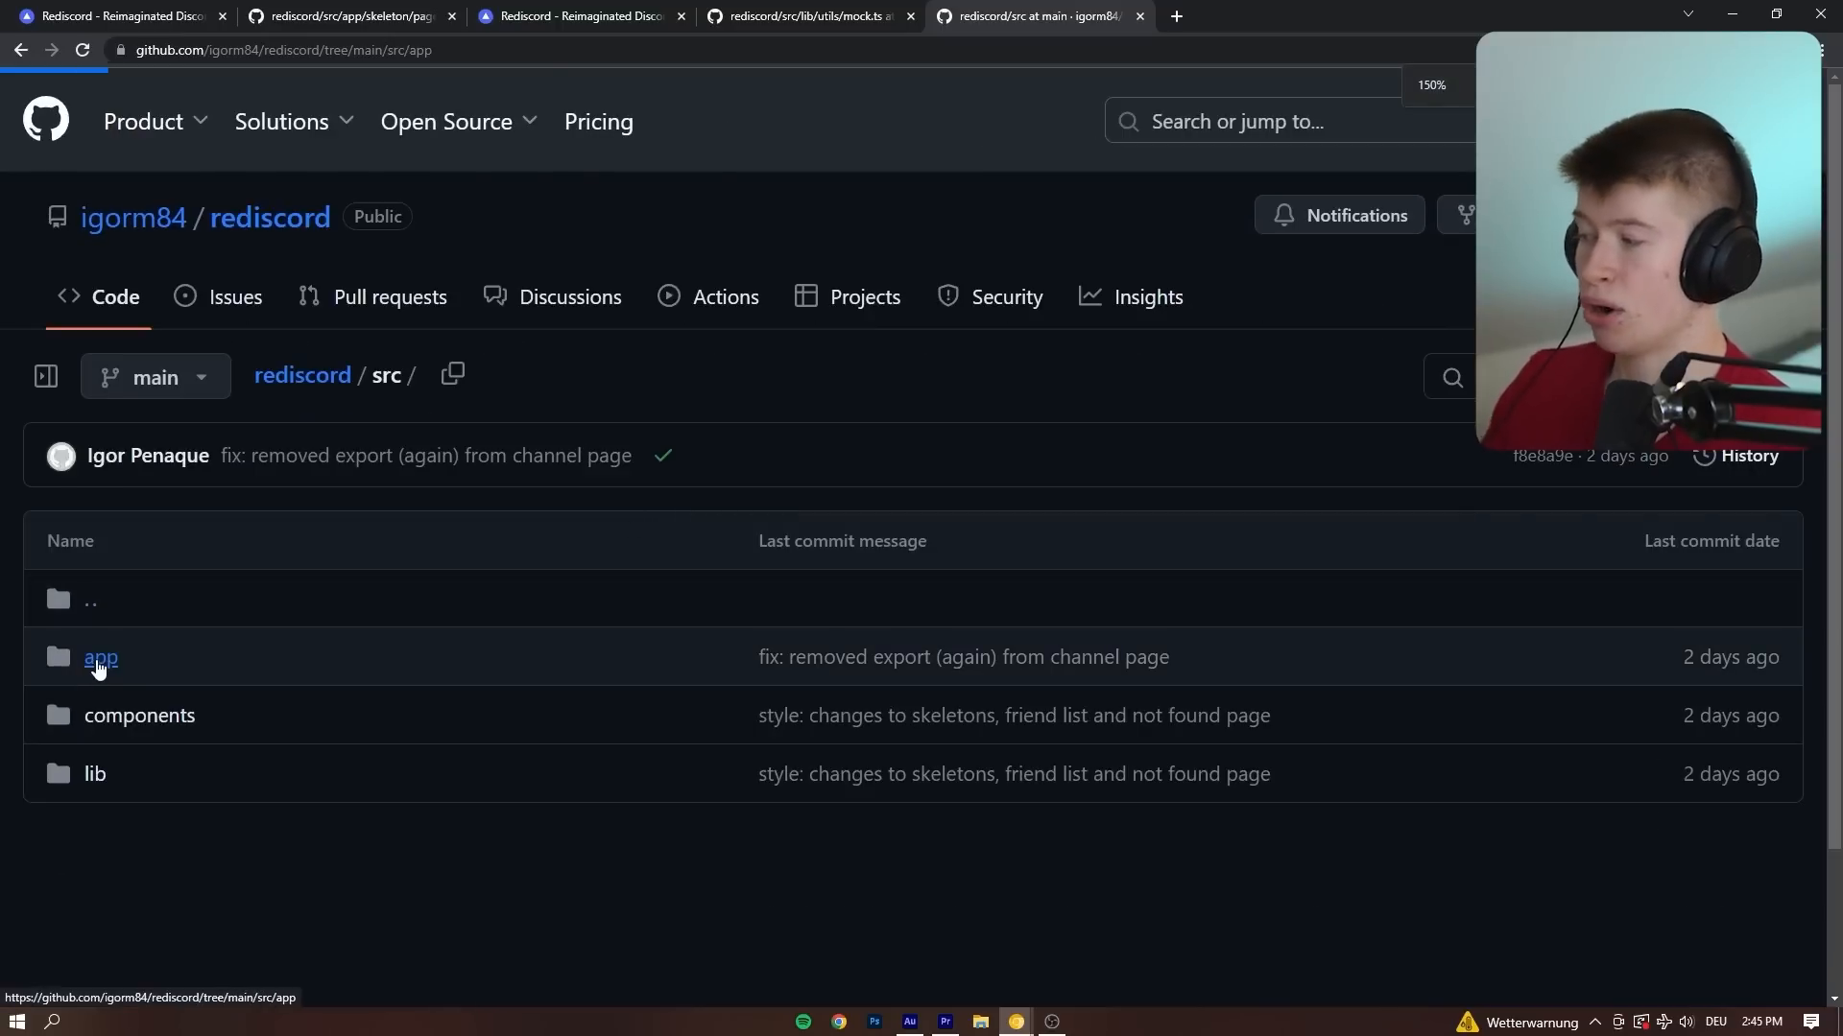
click(101, 657)
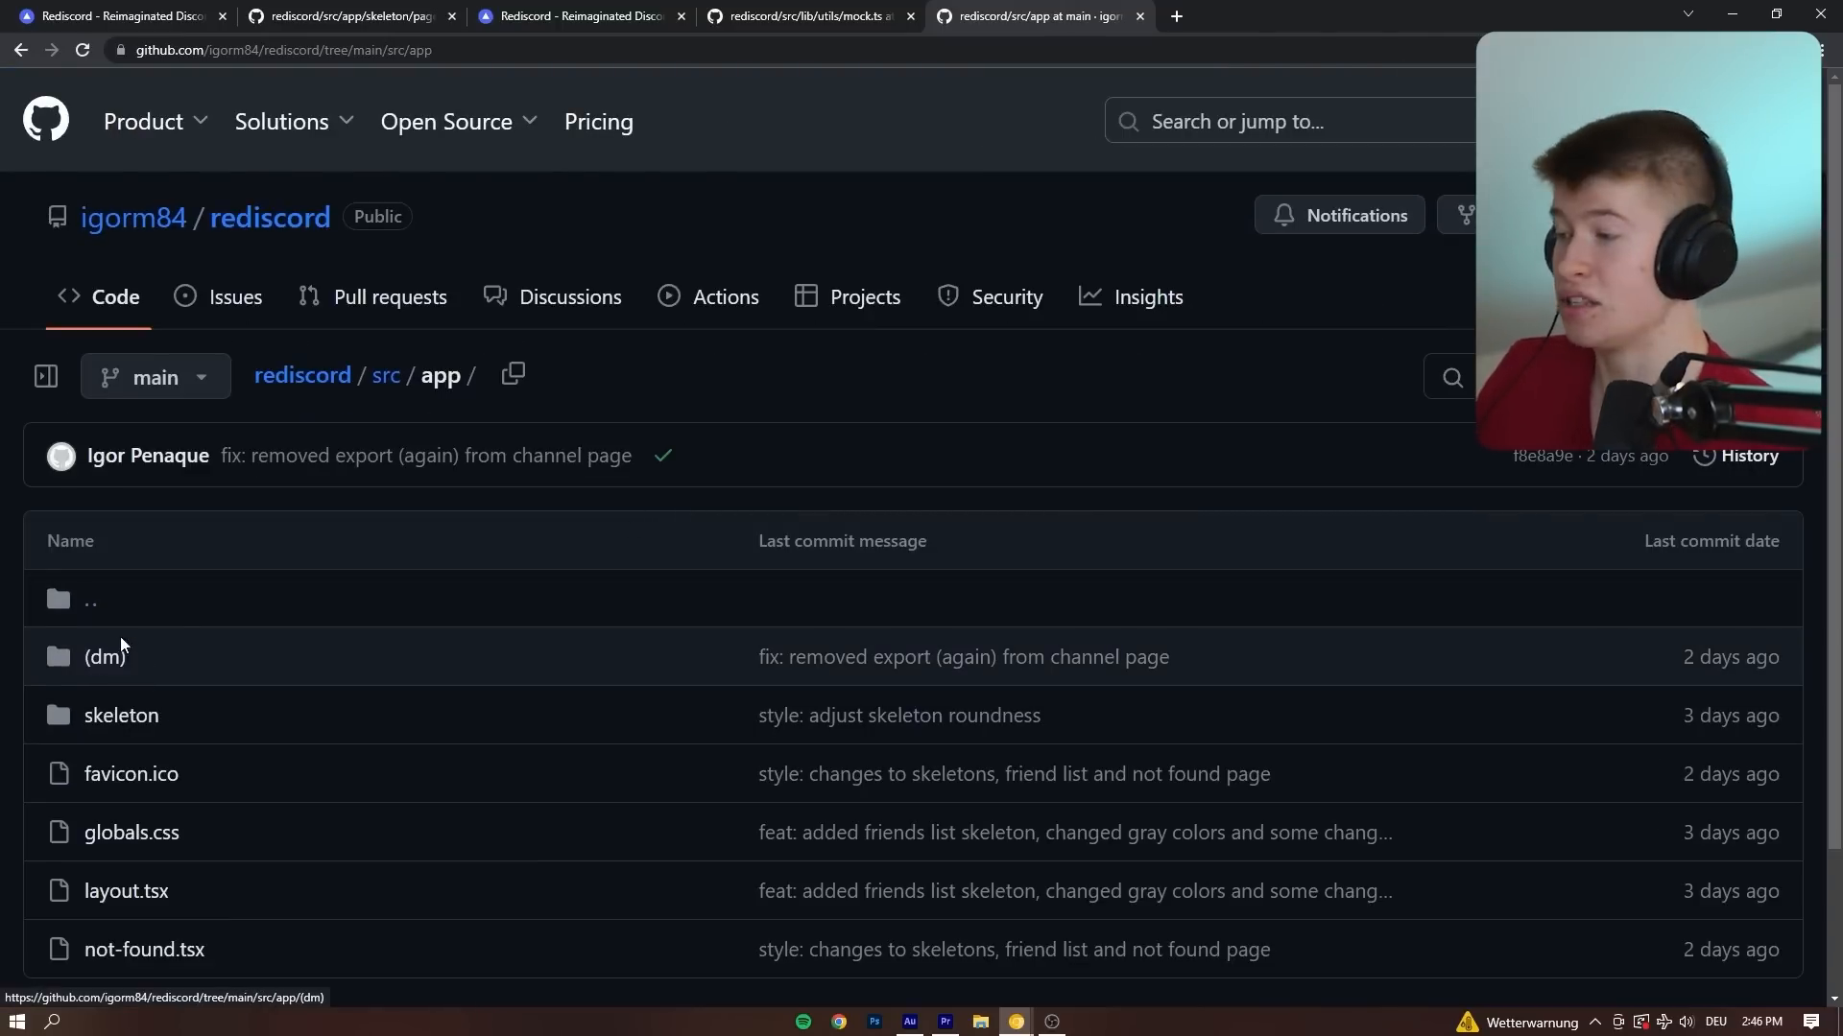
click(120, 714)
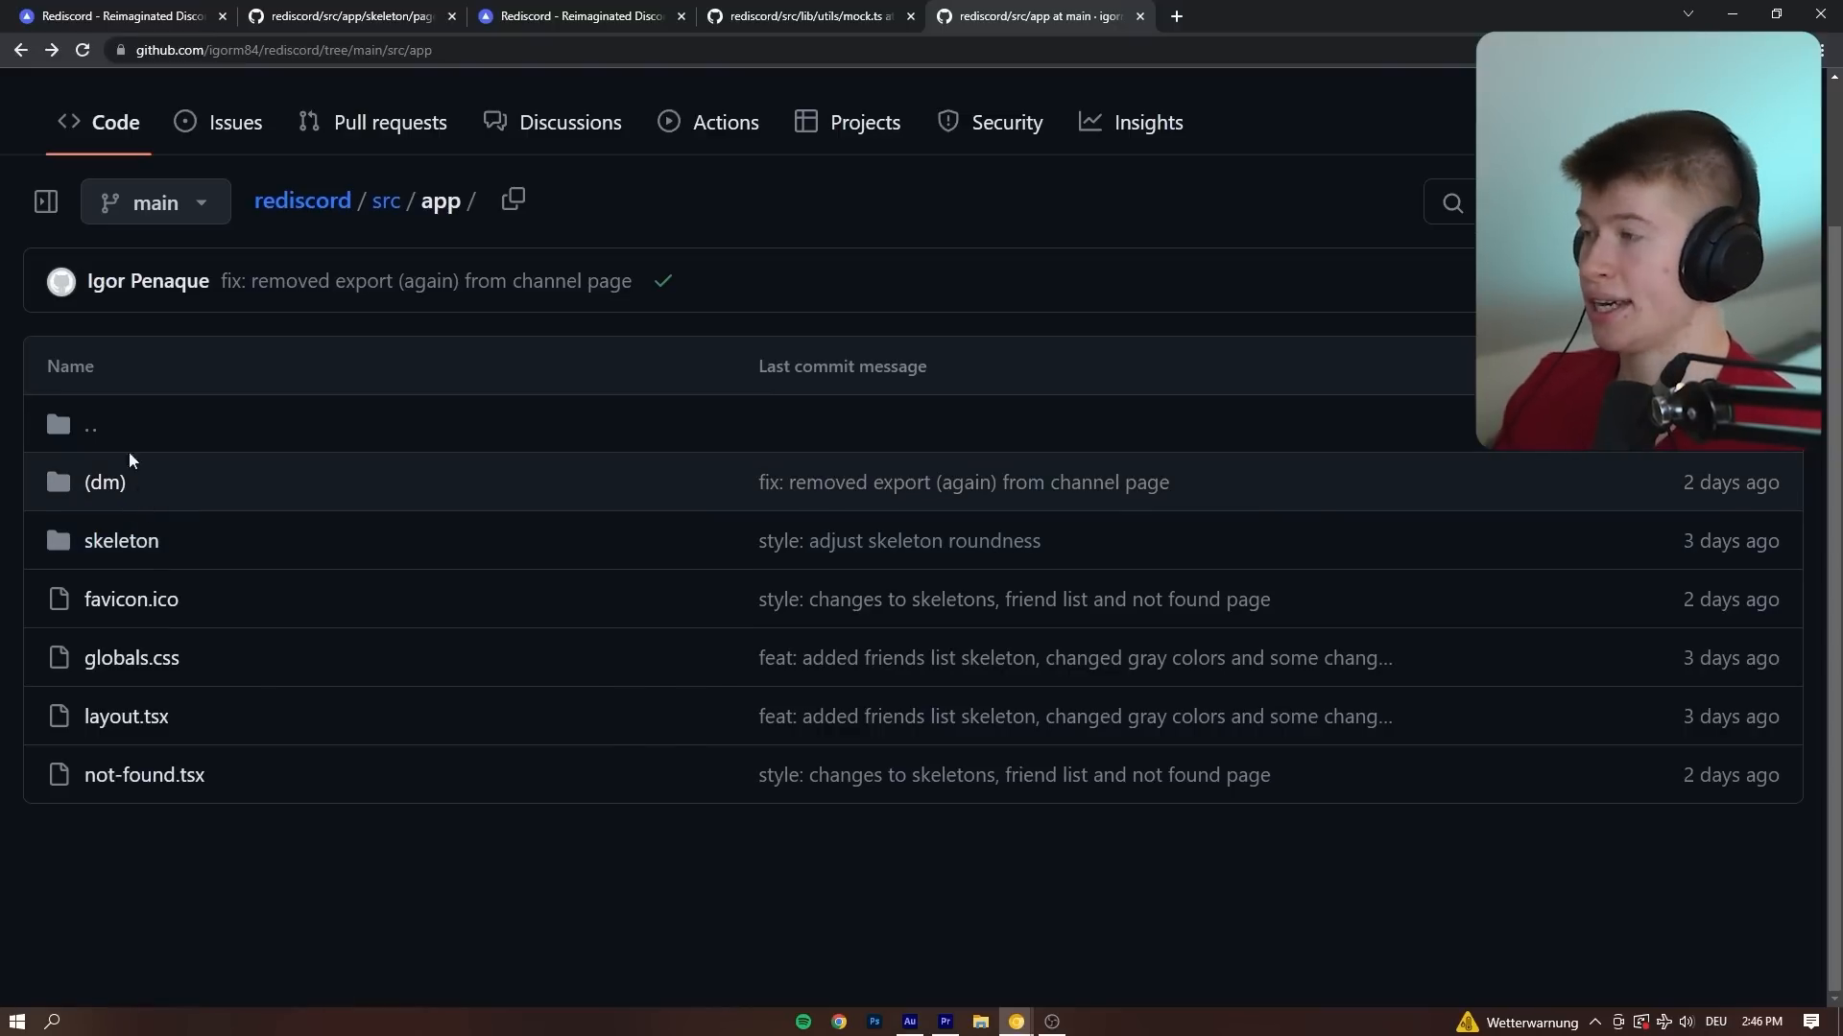
click(386, 200)
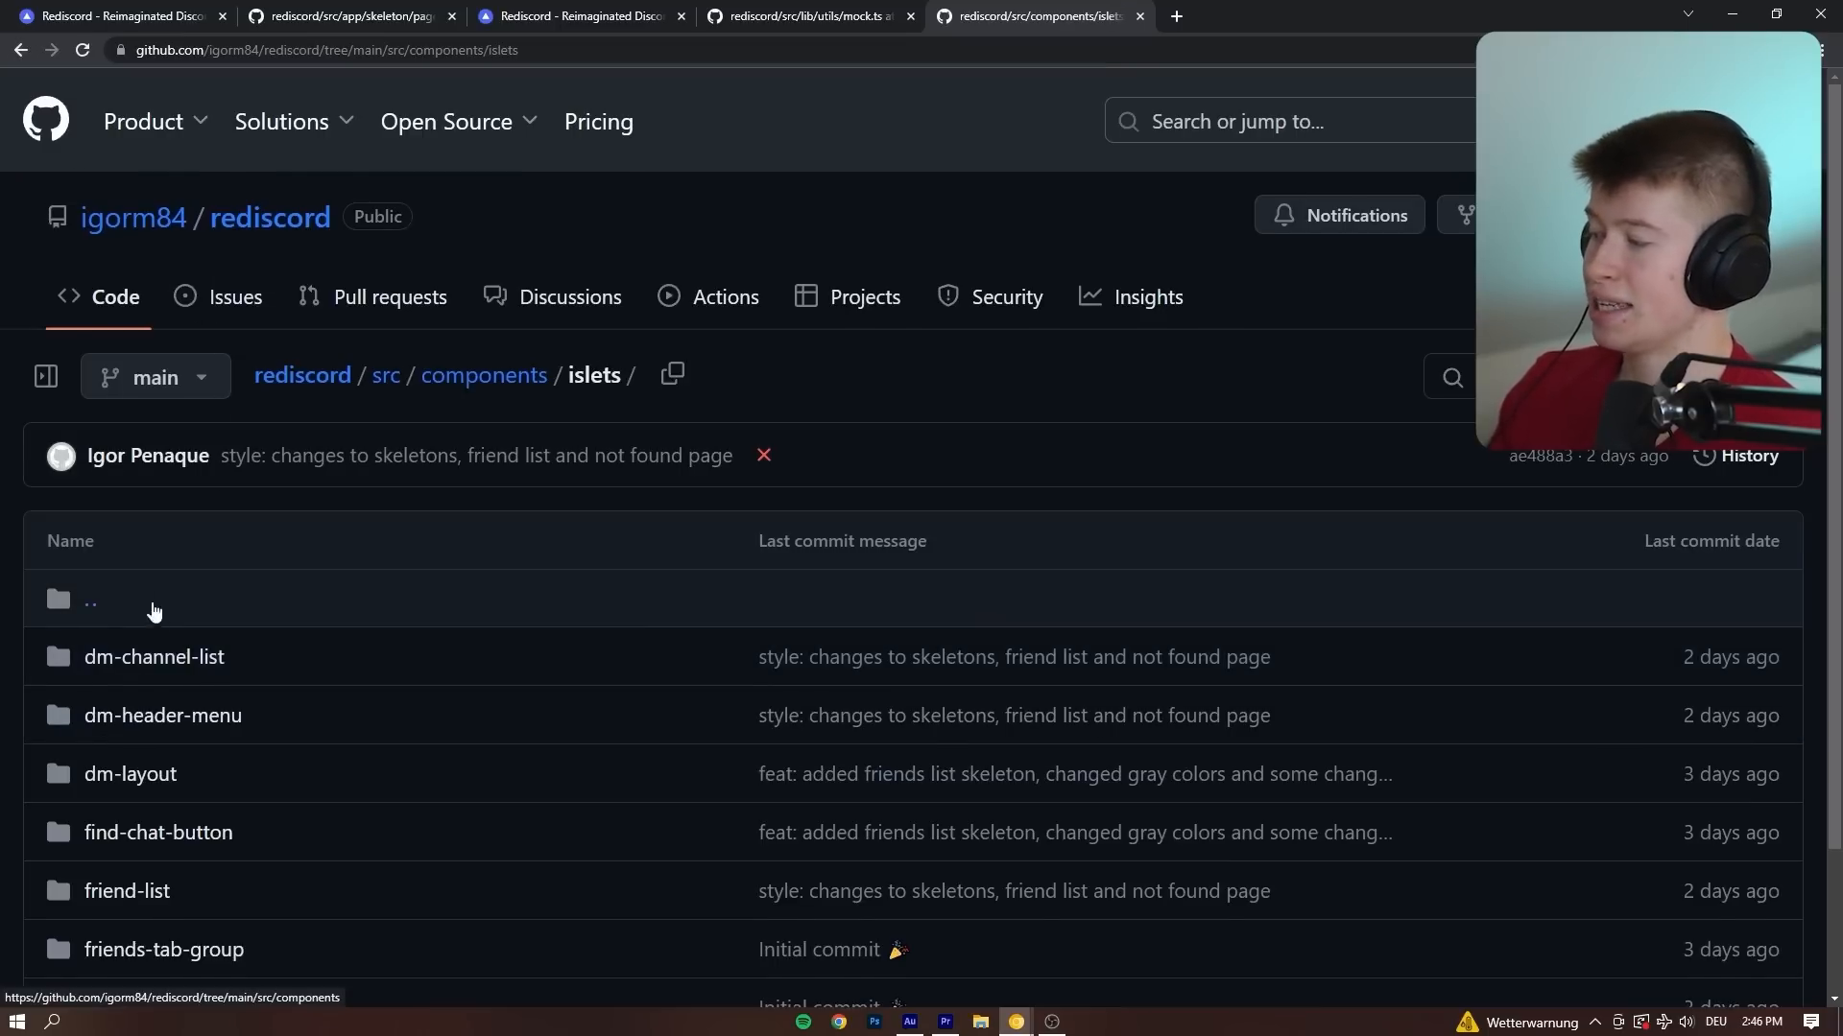
scroll(down, 3)
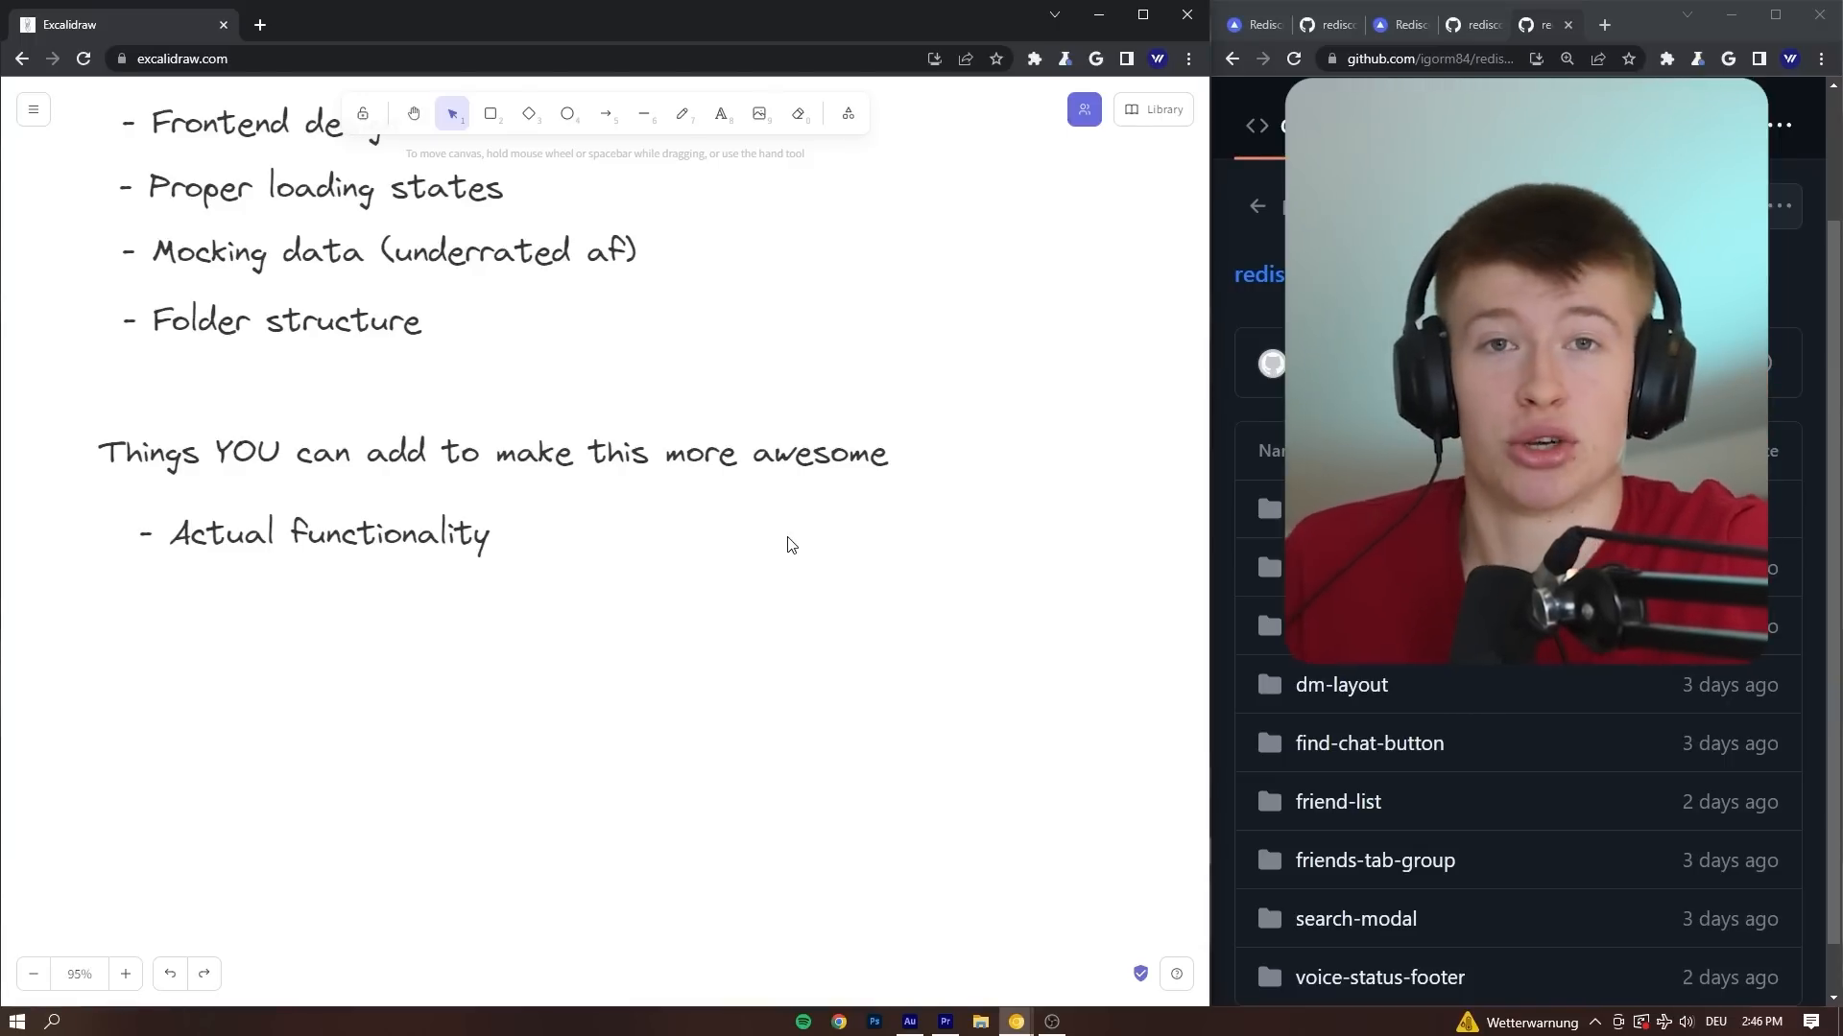
mouse_move(1042, 741)
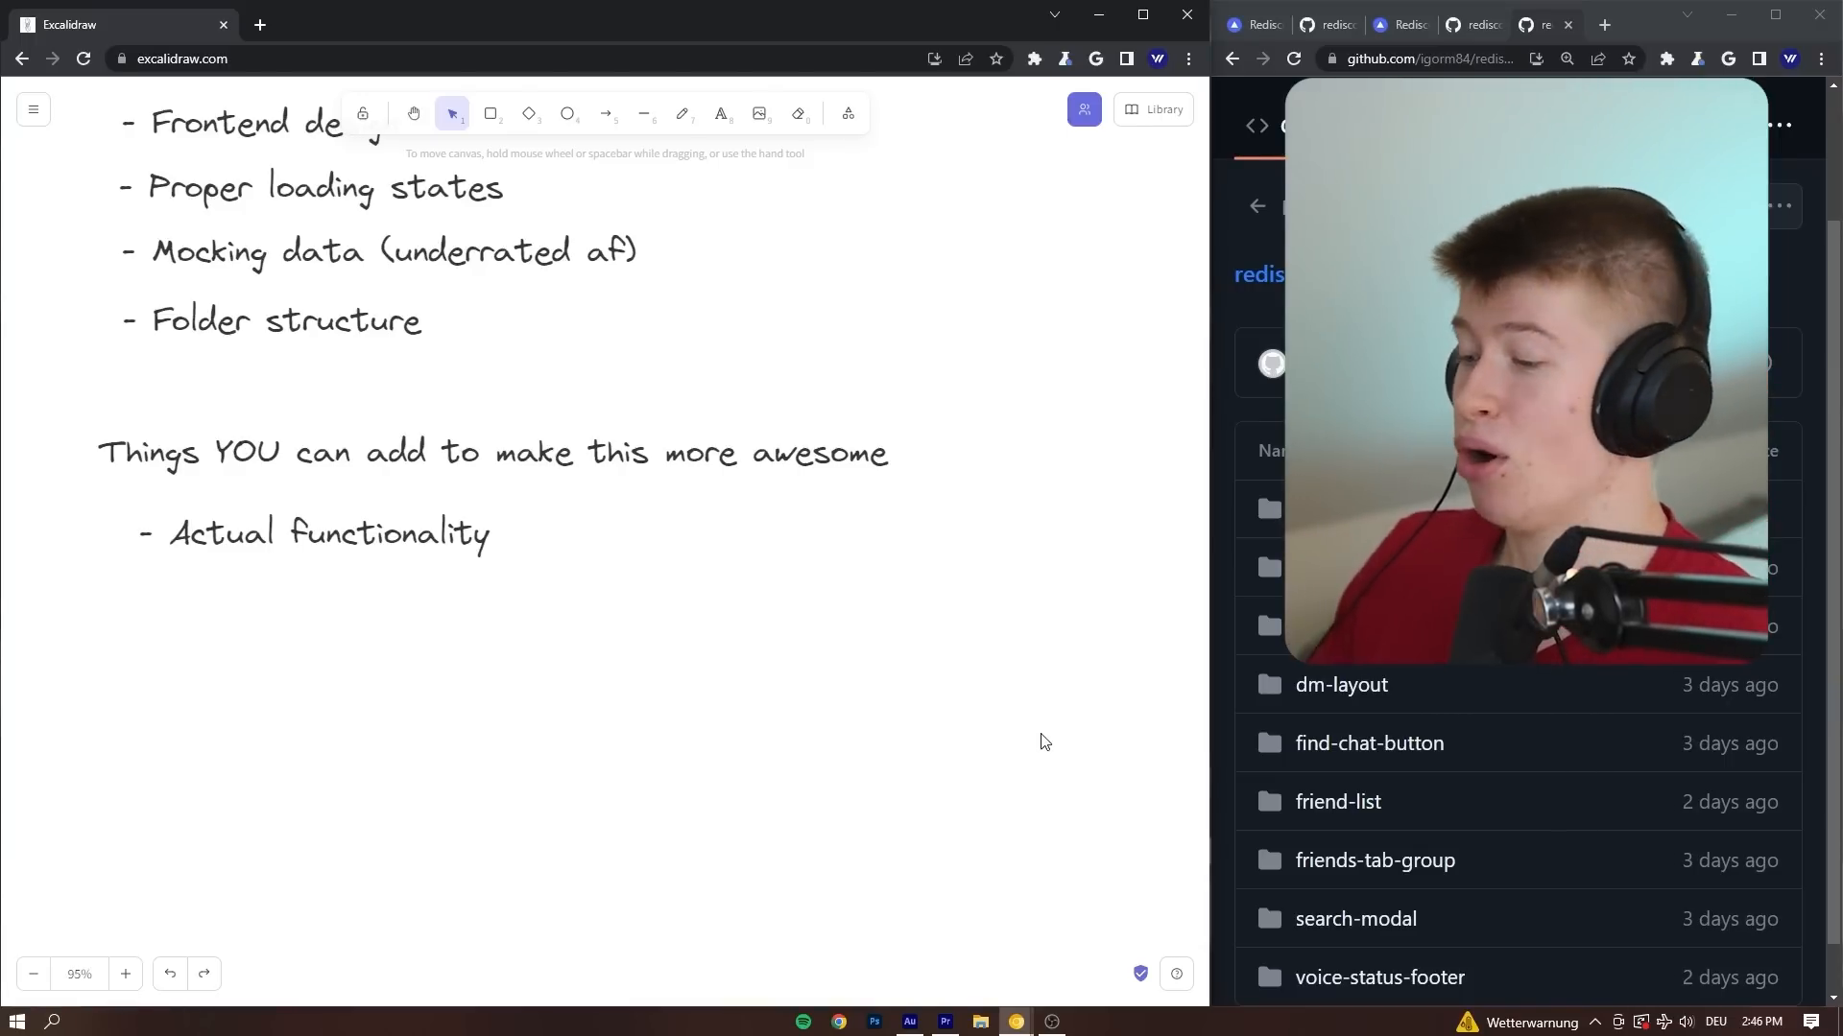